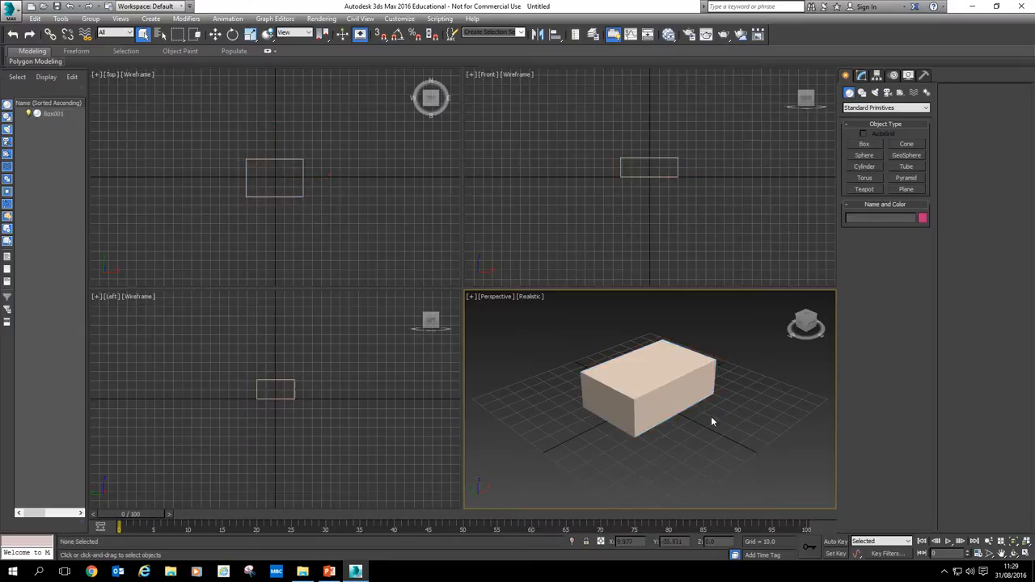
# Activate the Perspective viewport showing Box001 so it can be maximized.
pyautogui.click(647, 396)
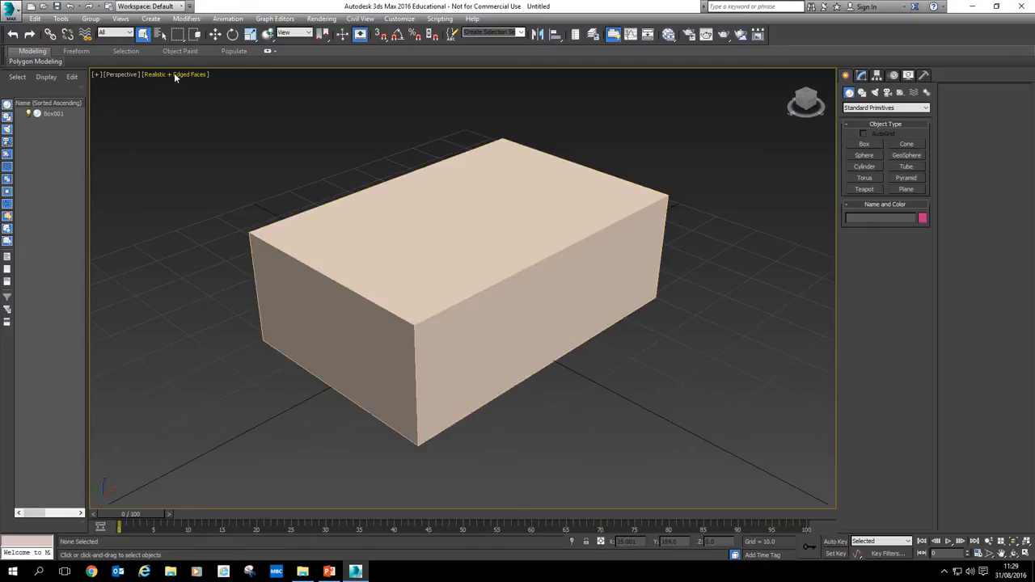
pyautogui.moveTo(170, 77)
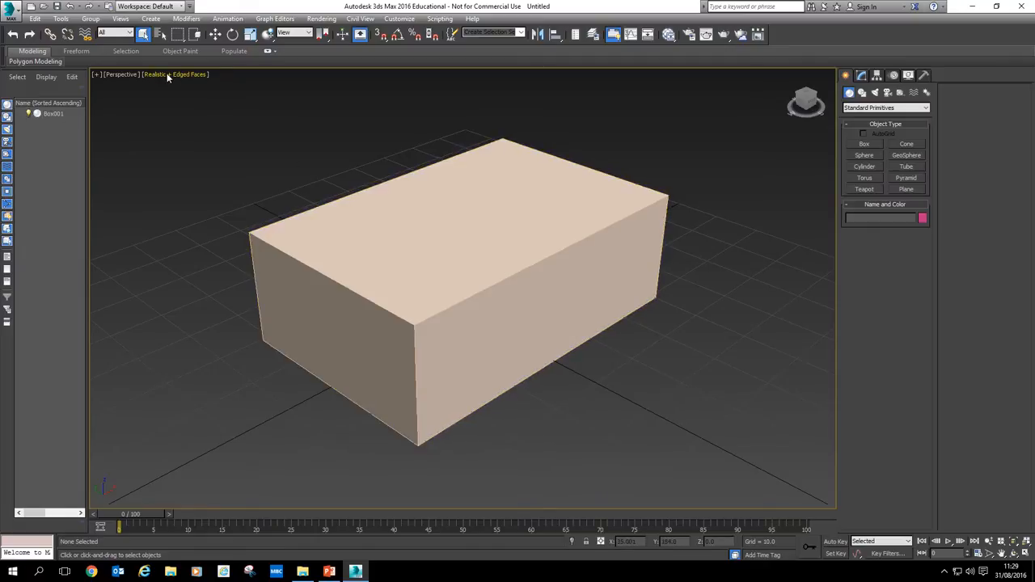
# Cycle the box through Consistent Colors, Facets and Clay shading, then settle on Shaded.
pyautogui.click(182, 74)
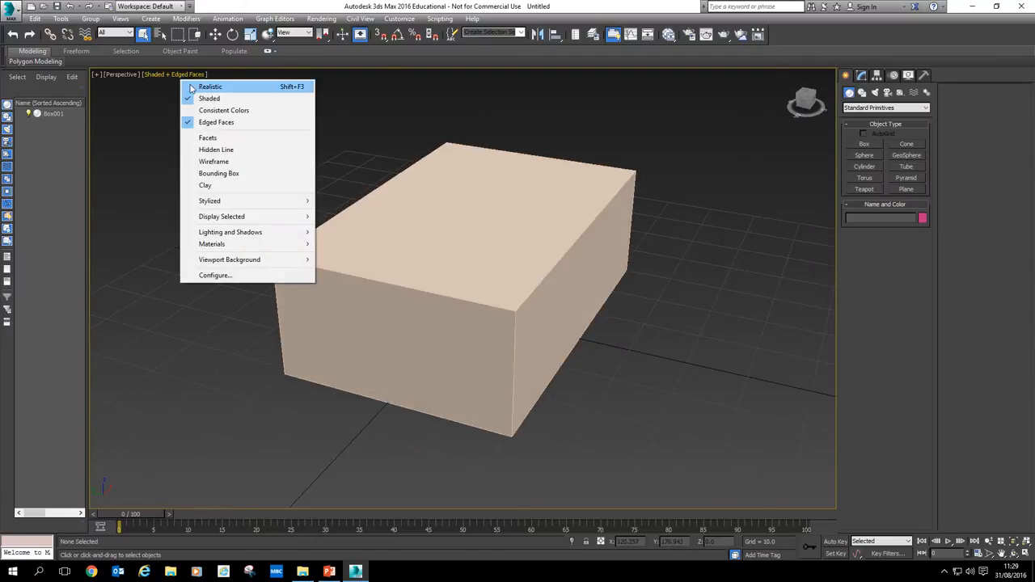
pyautogui.click(210, 86)
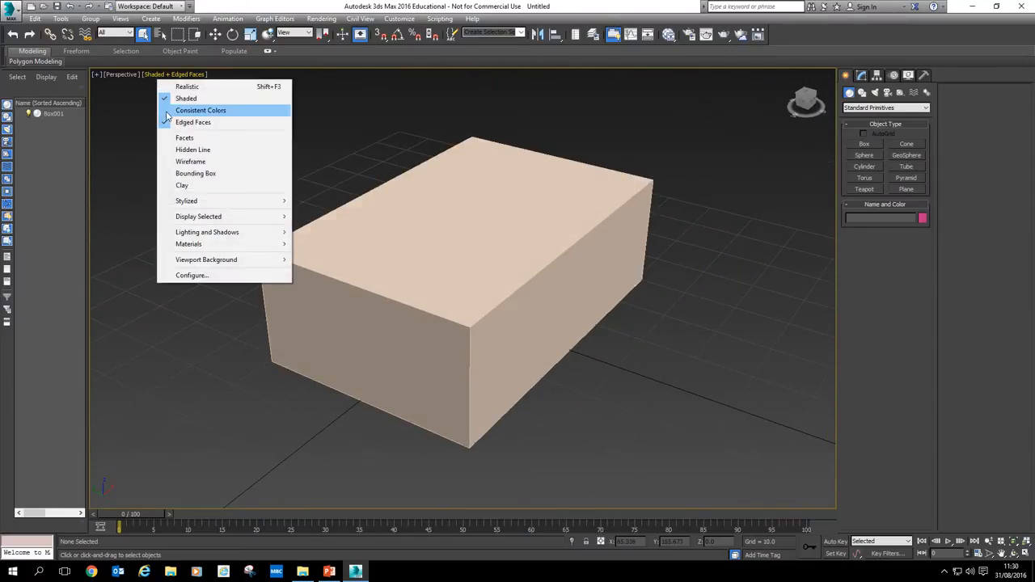
pyautogui.click(199, 110)
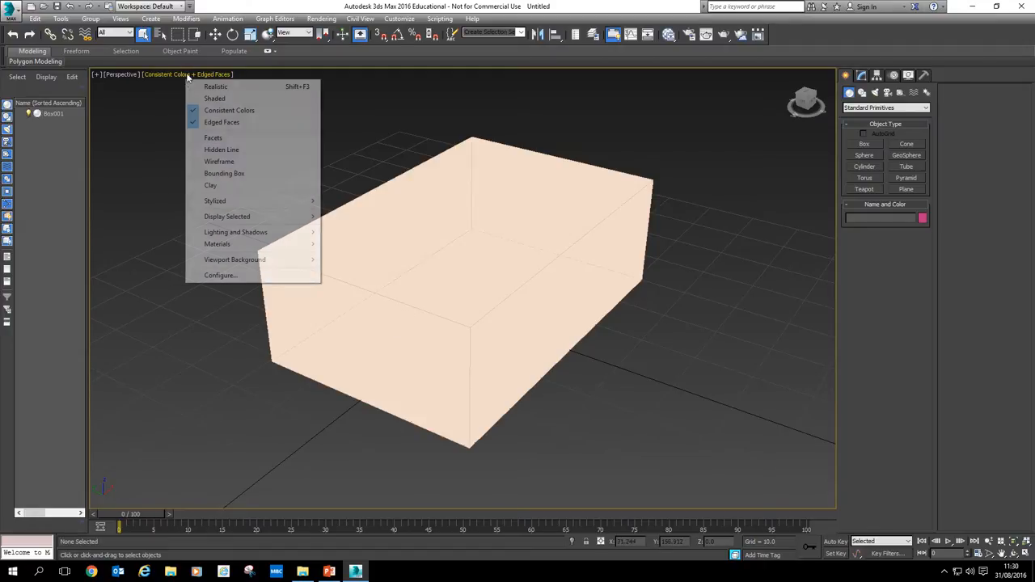
pyautogui.click(214, 98)
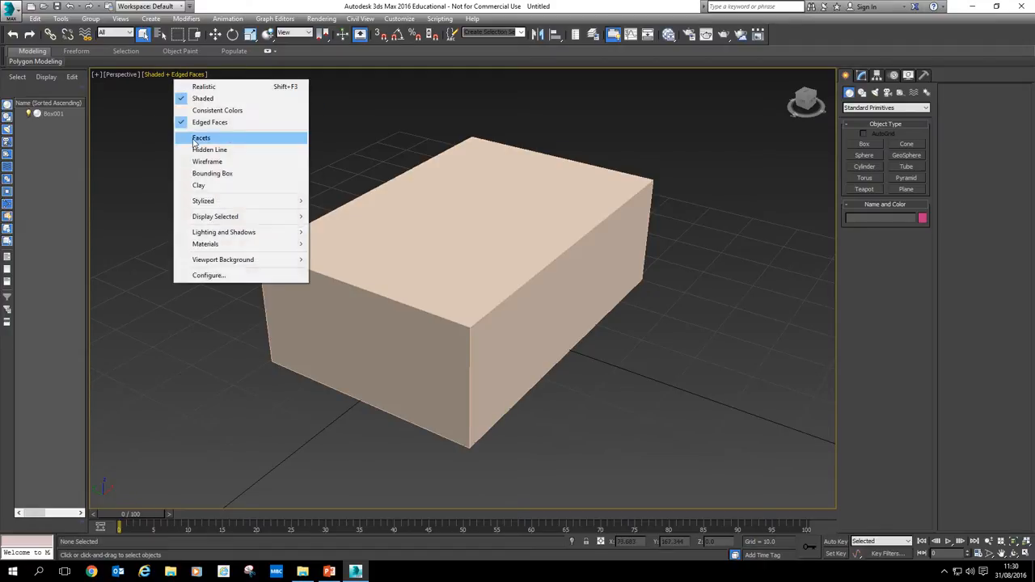
pyautogui.click(207, 161)
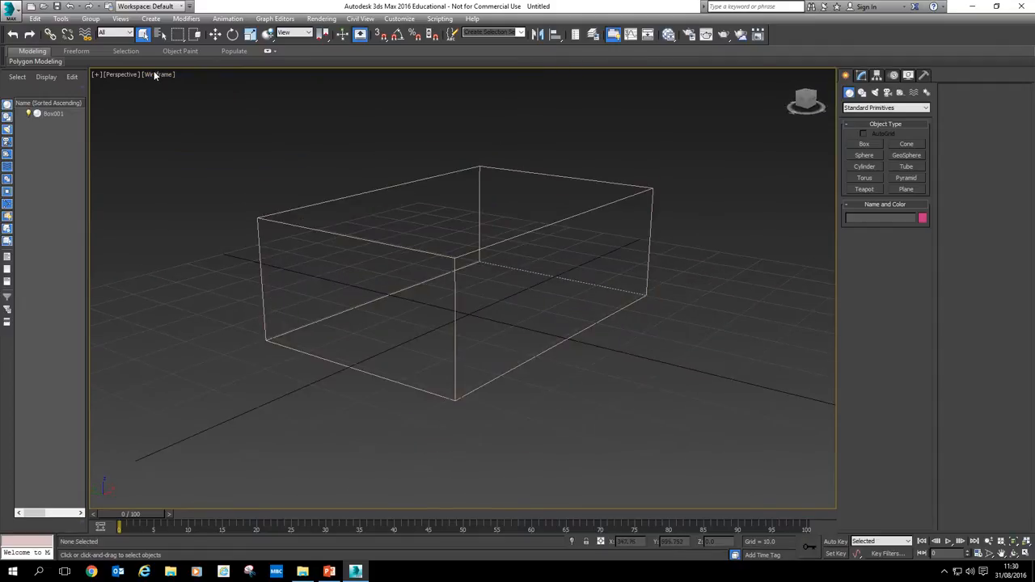
pyautogui.click(157, 74)
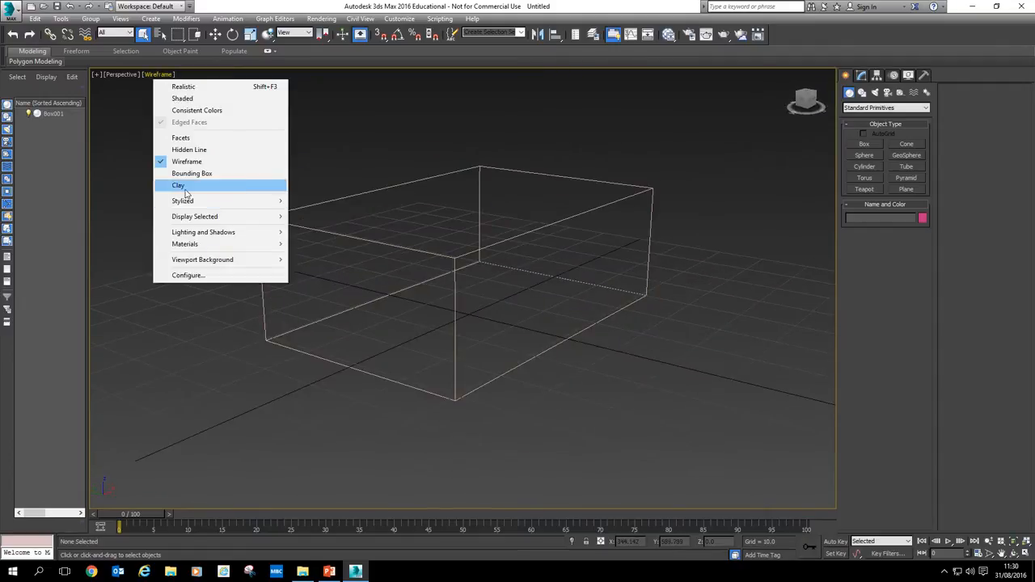
pyautogui.click(178, 185)
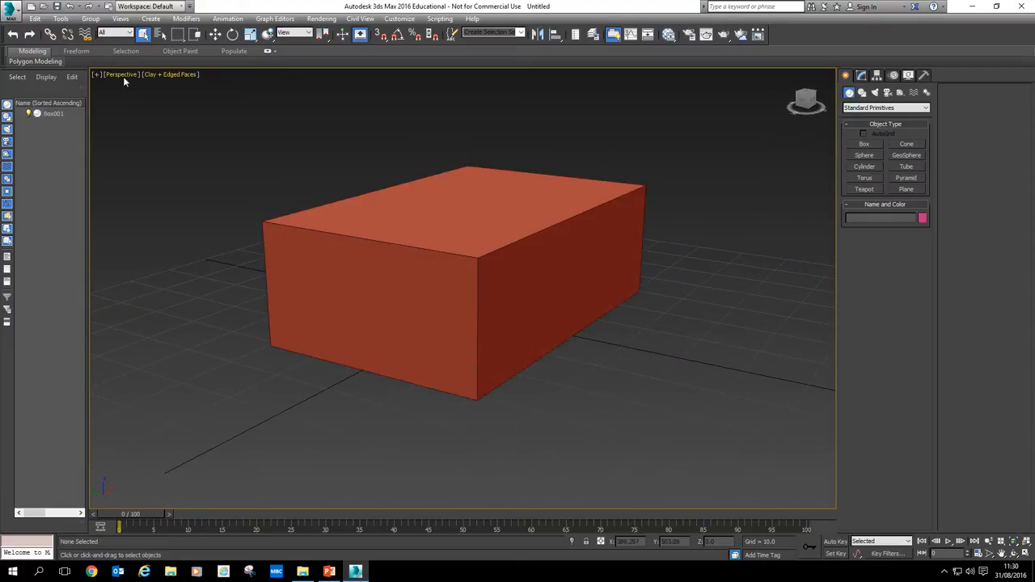
pyautogui.click(170, 74)
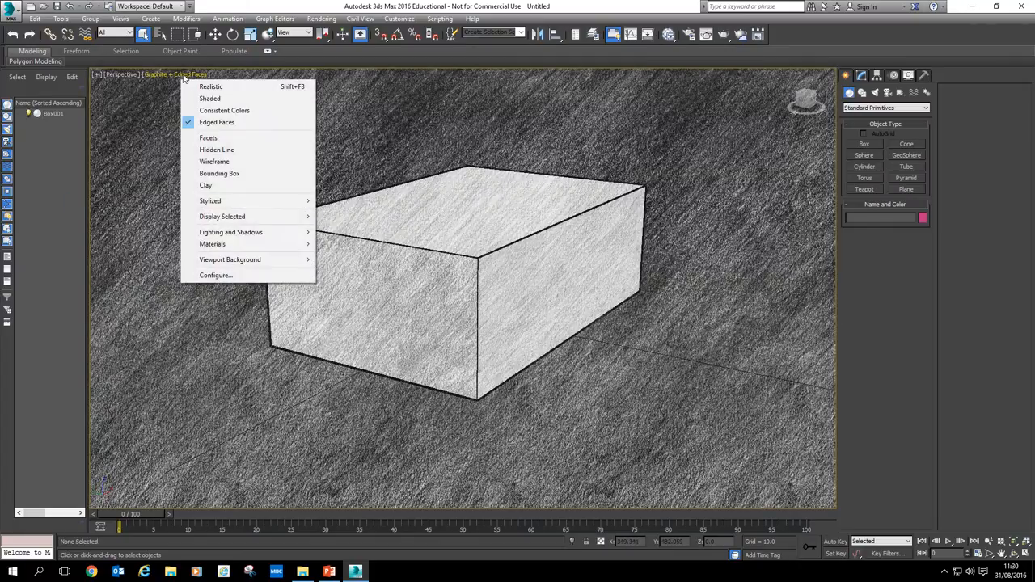
pyautogui.moveTo(224, 110)
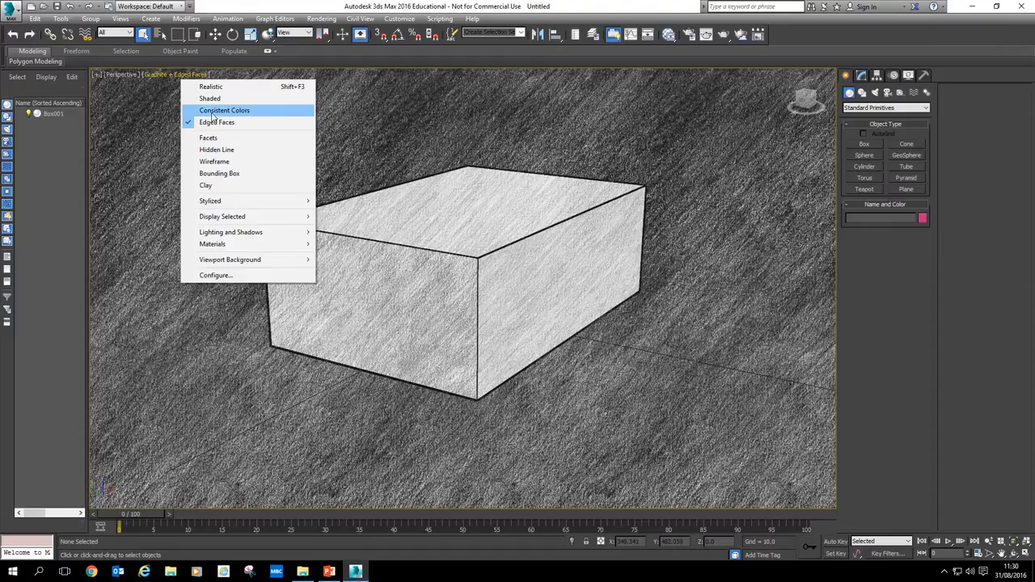
pyautogui.click(210, 98)
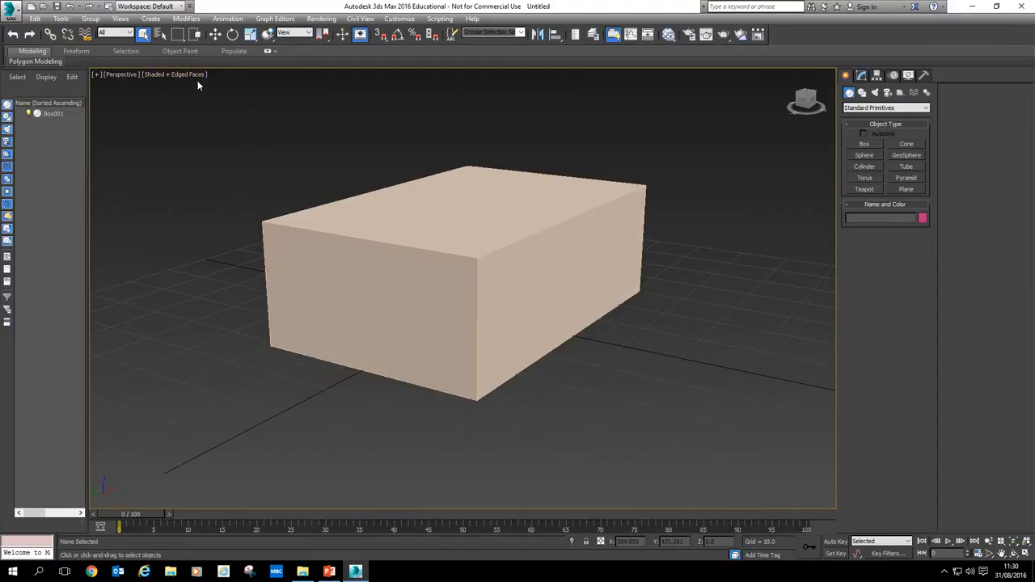
# Select Box001 and orbit slightly around it.
pyautogui.click(564, 274)
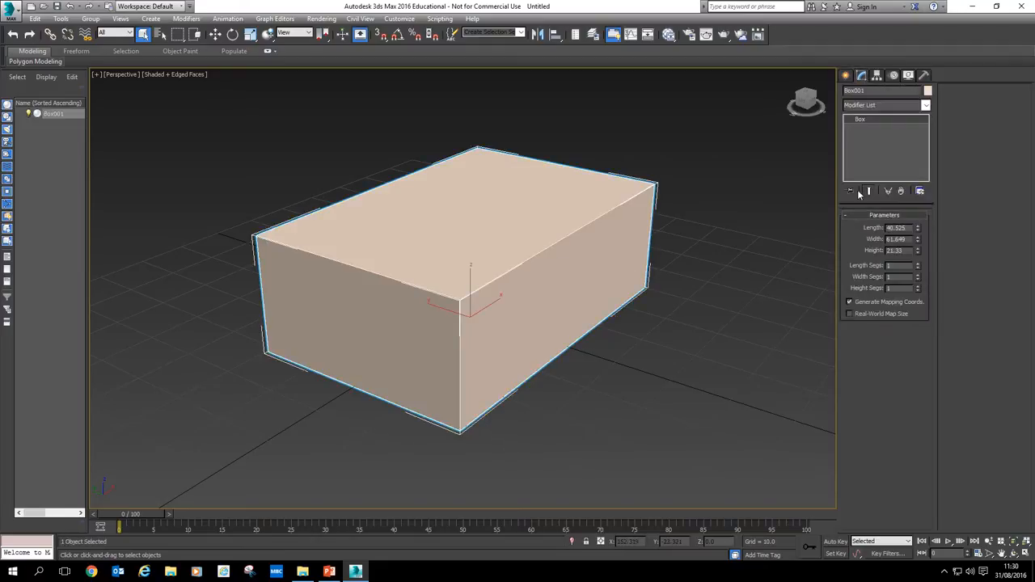
pyautogui.moveTo(918, 227); pyautogui.dragTo(918, 231)
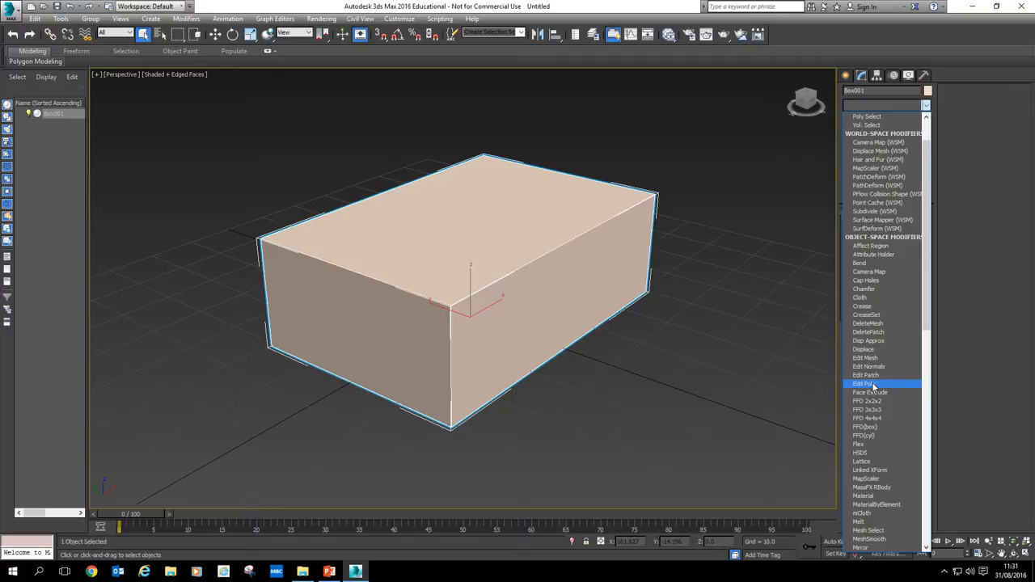
# Add an Edit Poly modifier to Box001 from the Modifier List.
pyautogui.click(865, 384)
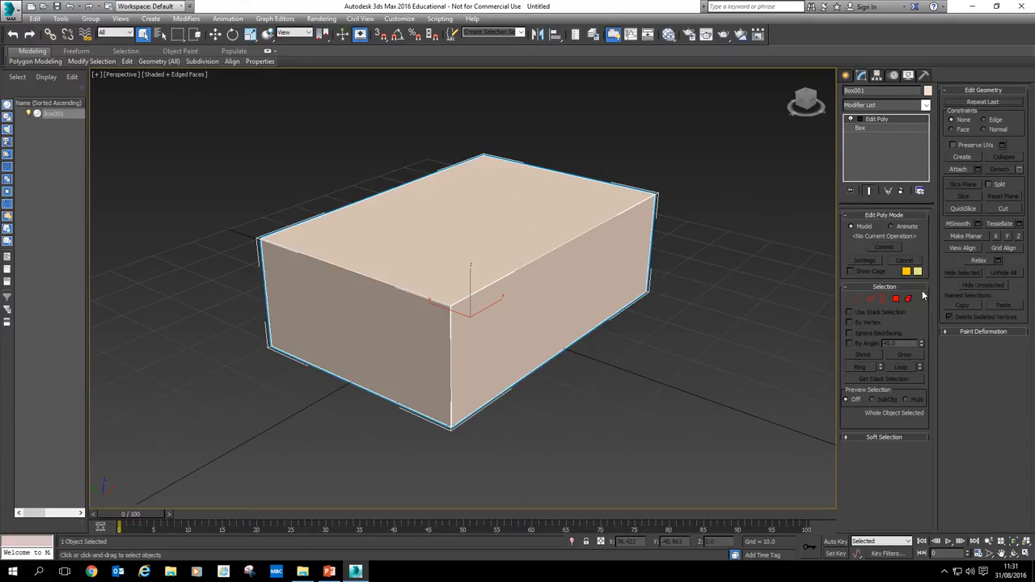
pyautogui.moveTo(858, 298)
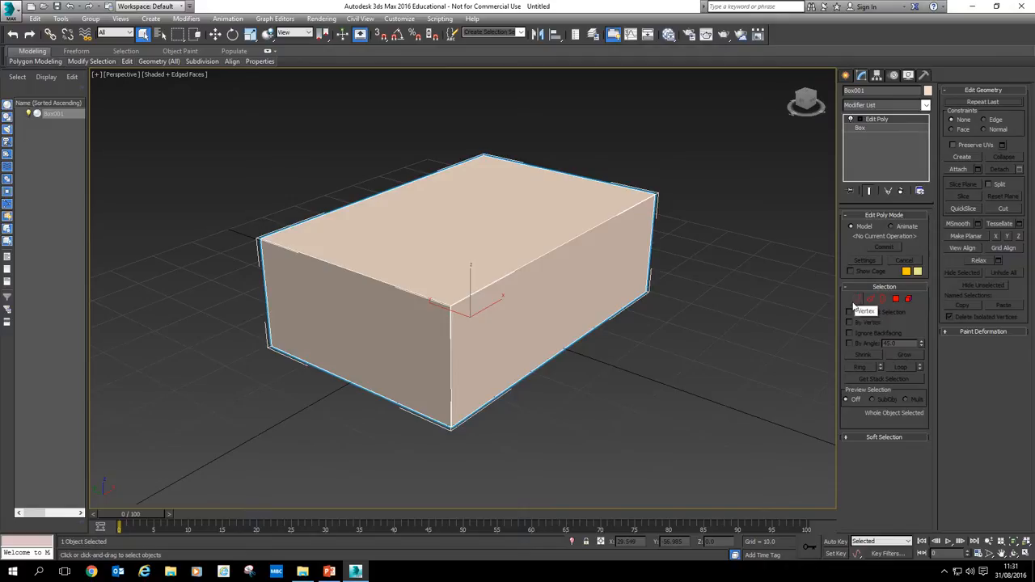
pyautogui.moveTo(857, 303)
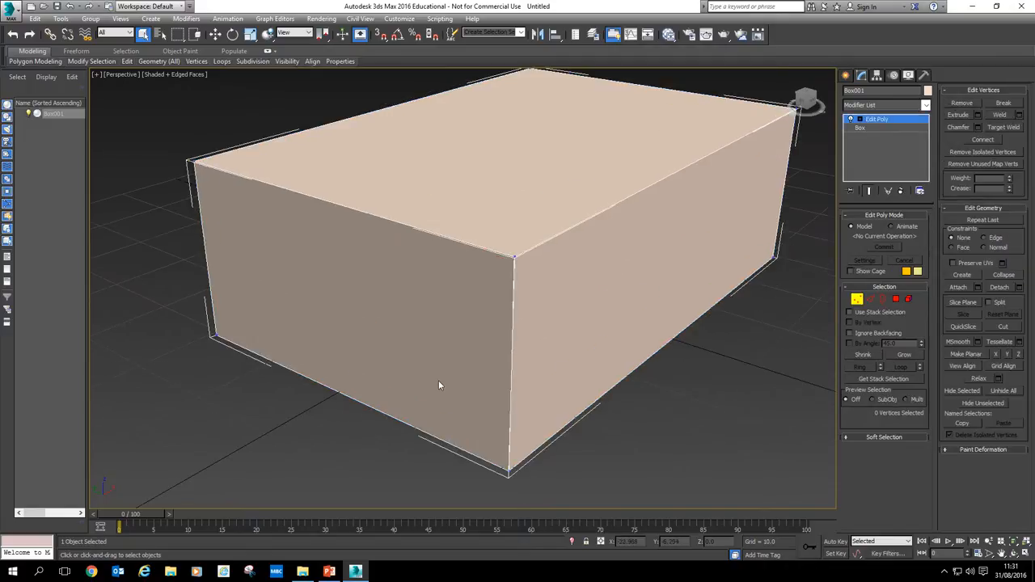
# Select the box's top-edge vertices and drag them sideways to slant it.
pyautogui.click(514, 267)
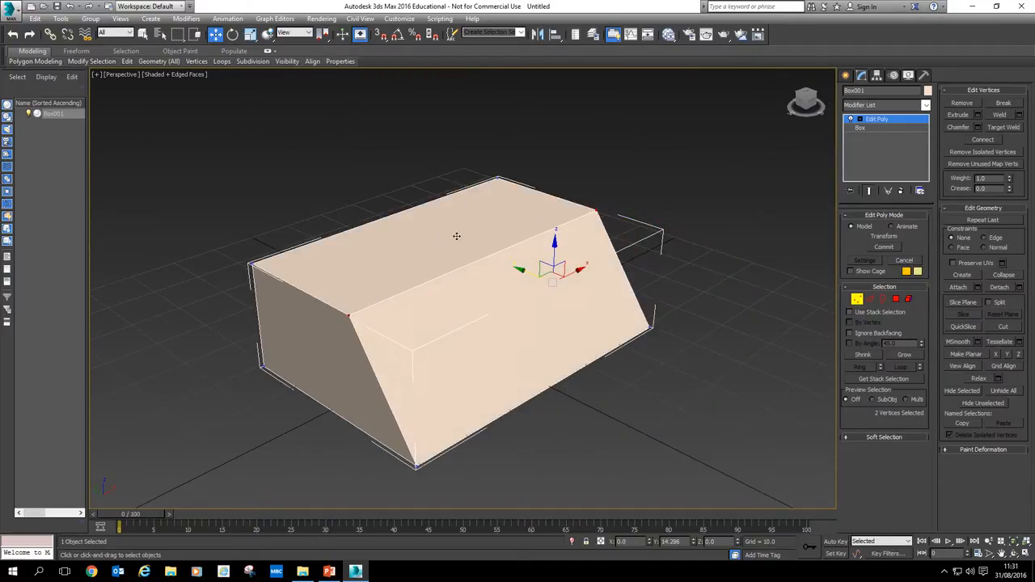
pyautogui.moveTo(457, 236); pyautogui.dragTo(660, 395)
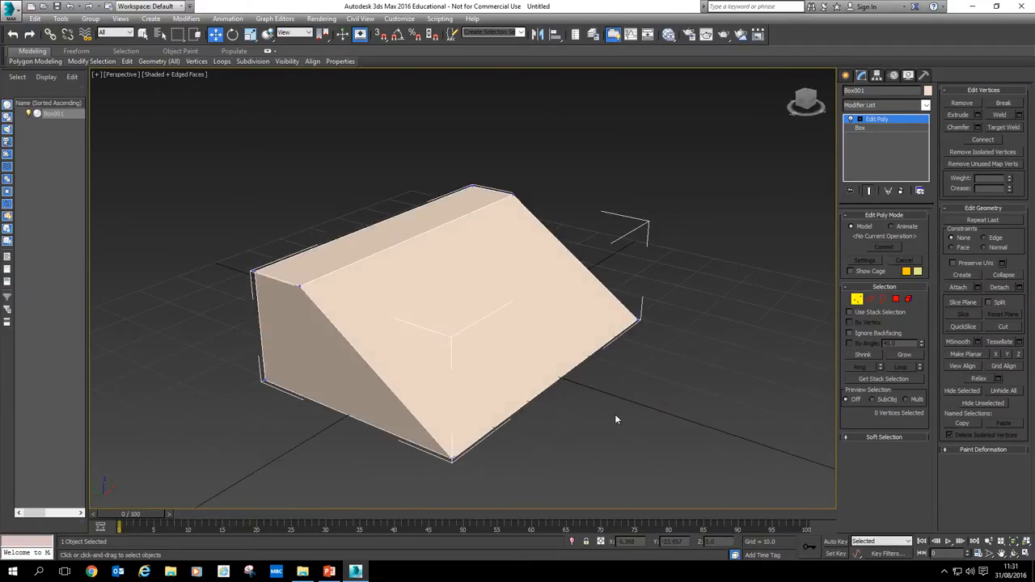
pyautogui.moveTo(634, 393)
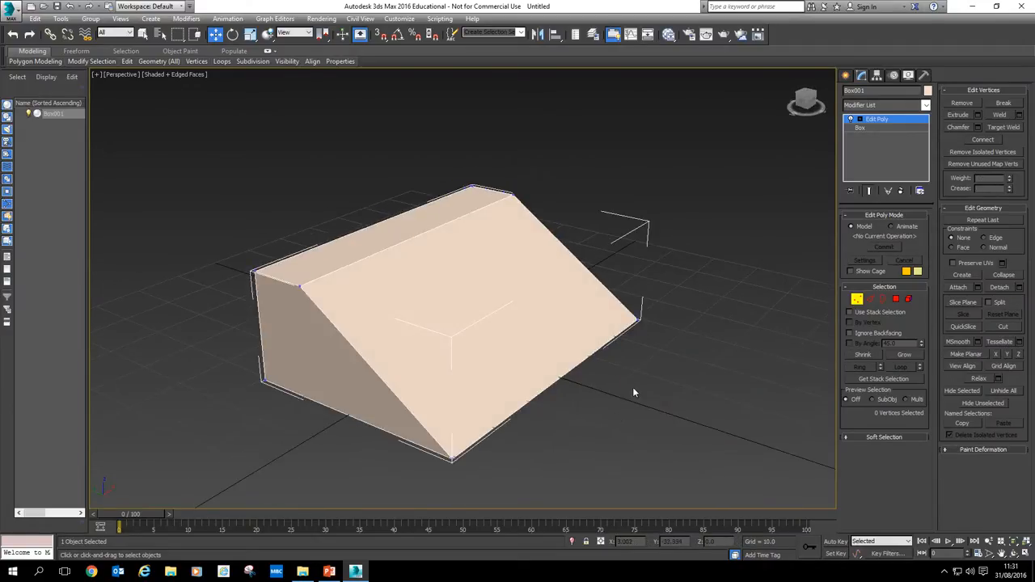
pyautogui.moveTo(631, 392); pyautogui.dragTo(453, 372)
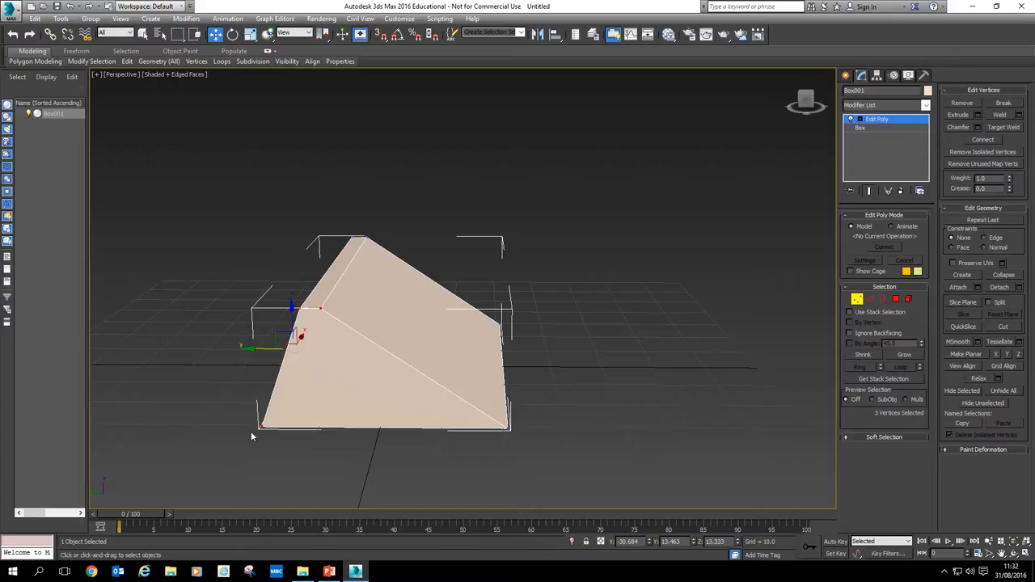
pyautogui.moveTo(255, 431)
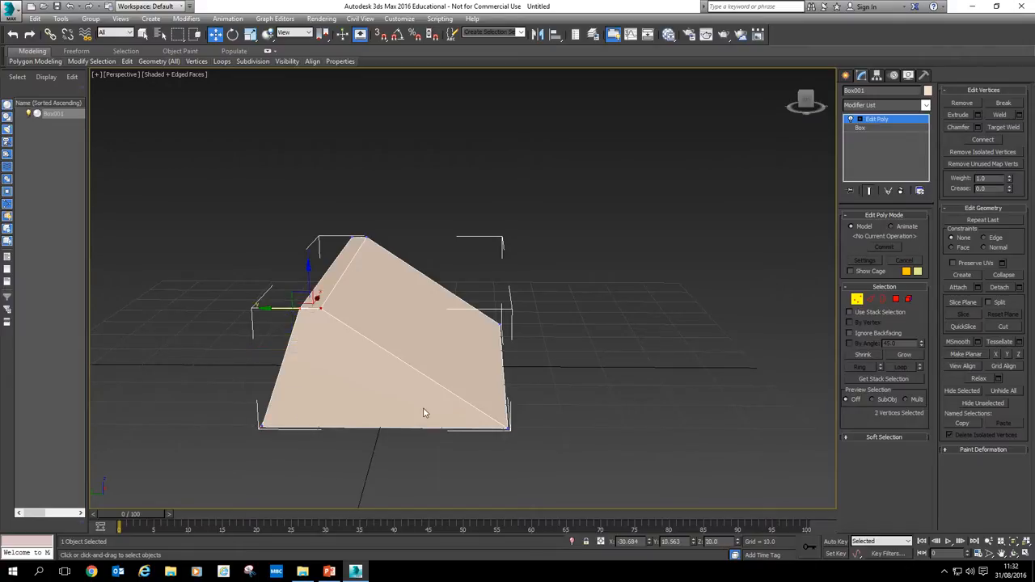
pyautogui.moveTo(424, 413); pyautogui.dragTo(270, 338)
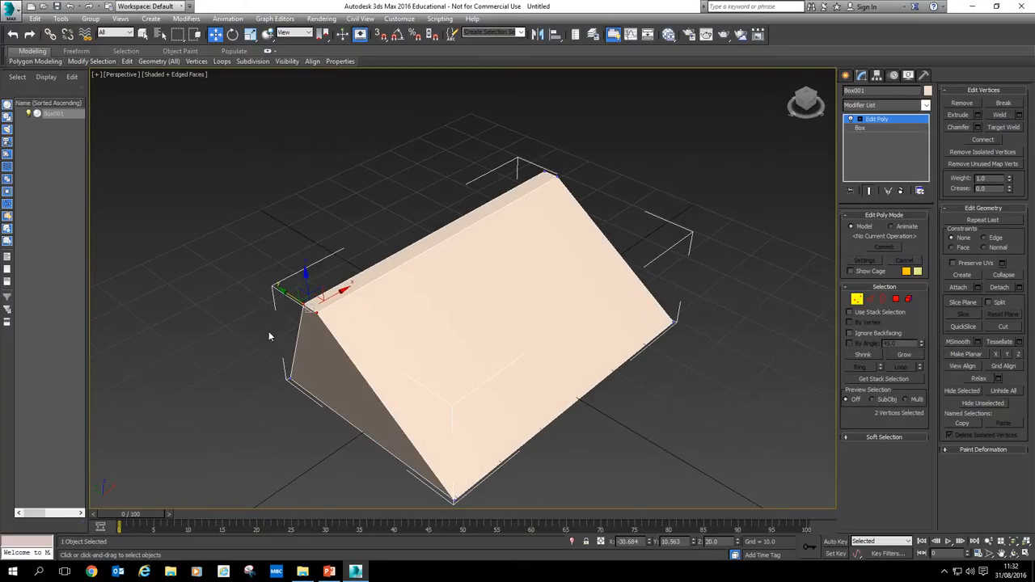
pyautogui.moveTo(609, 160)
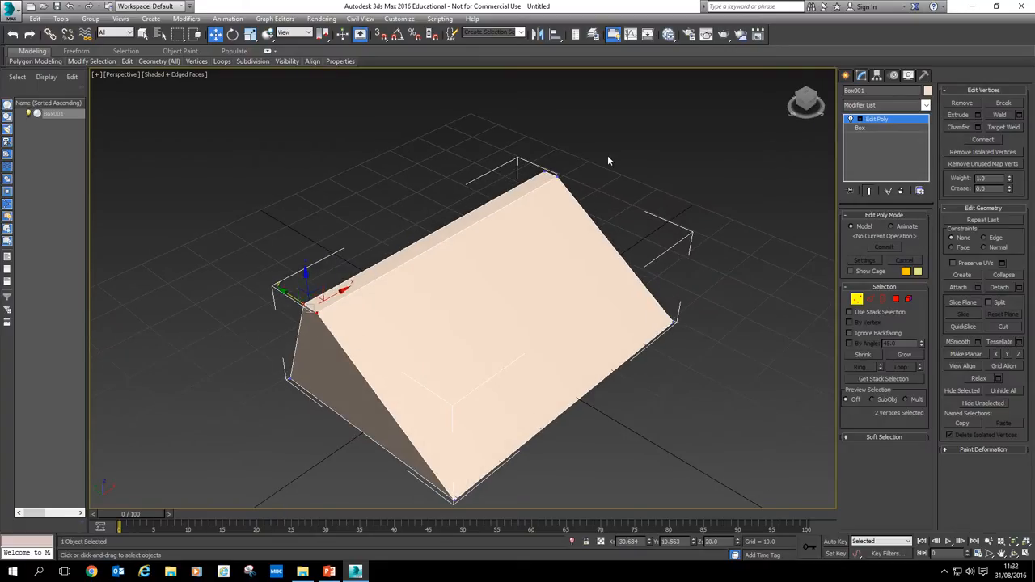
pyautogui.click(214, 407)
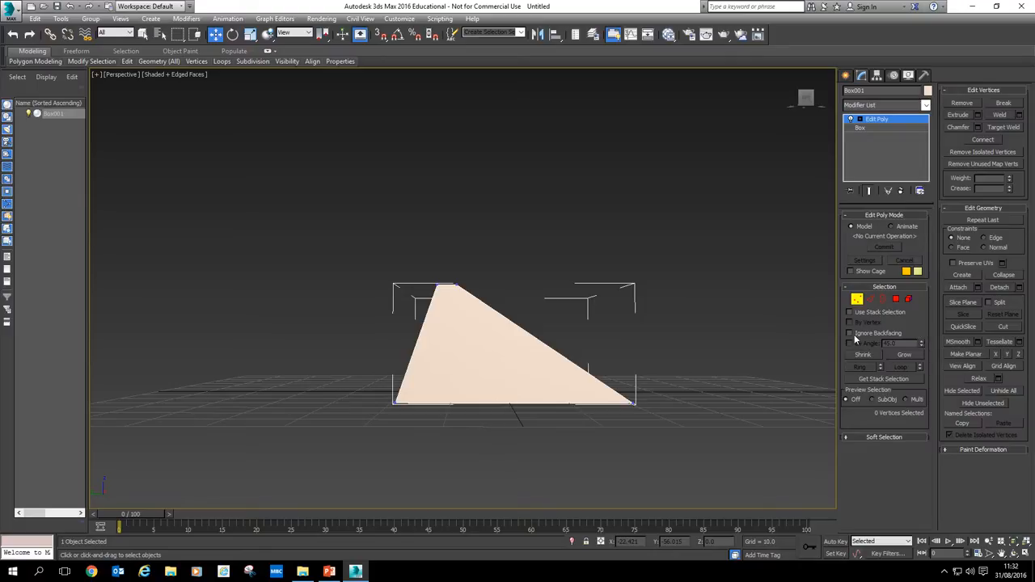
# Turn on Ignore Backfacing so only front-facing vertices get picked.
pyautogui.click(850, 333)
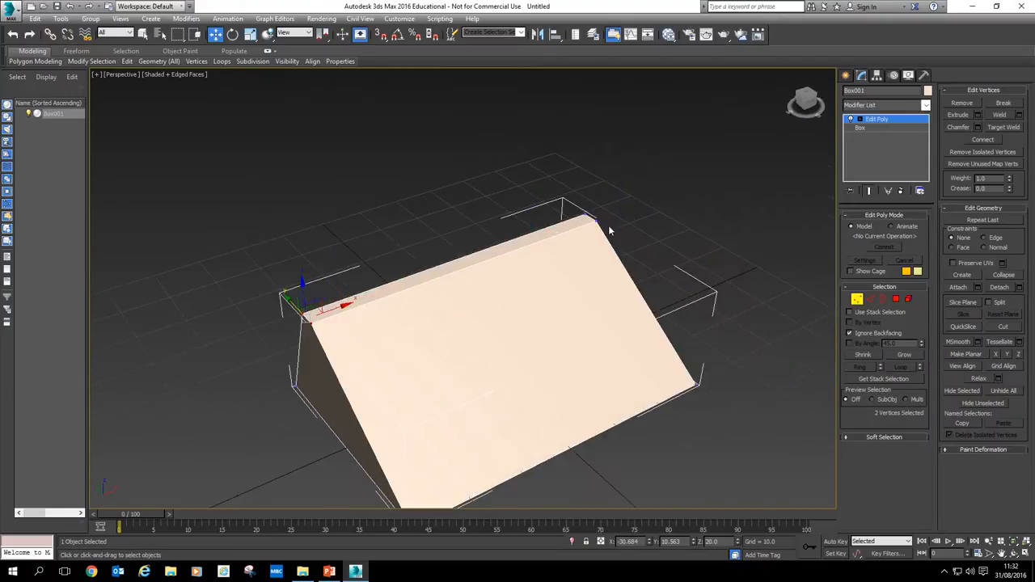
pyautogui.moveTo(451, 264)
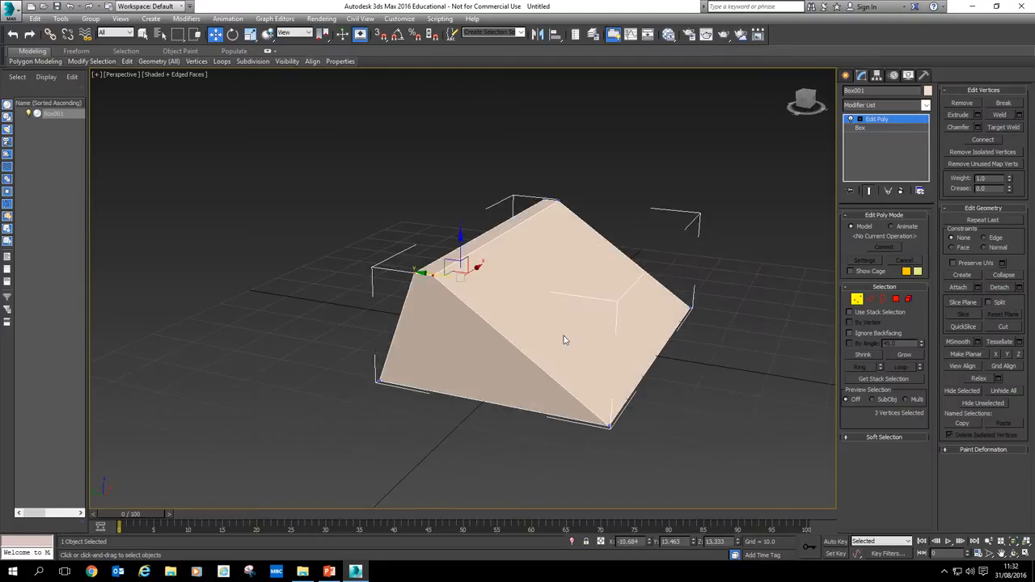
pyautogui.moveTo(786, 385)
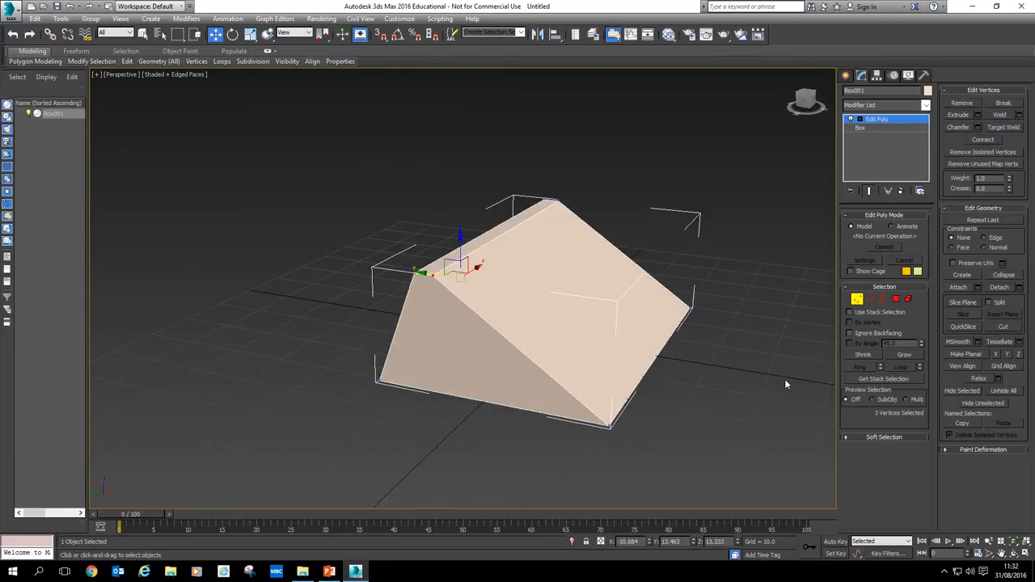
# Orbit the view to check the wedge's off-centre peak and uneven slopes.
pyautogui.moveTo(785, 384); pyautogui.dragTo(631, 401)
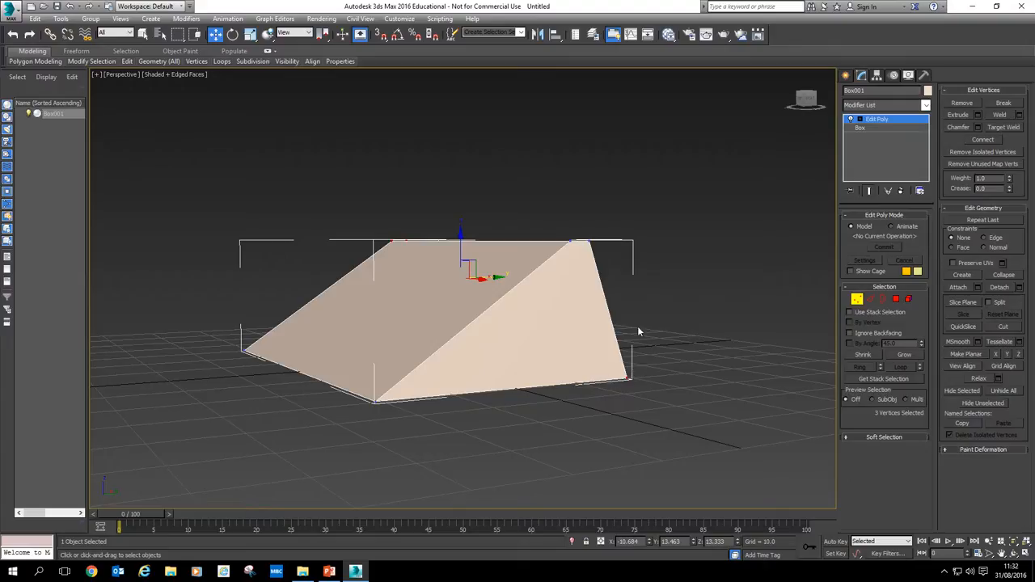
pyautogui.moveTo(678, 414)
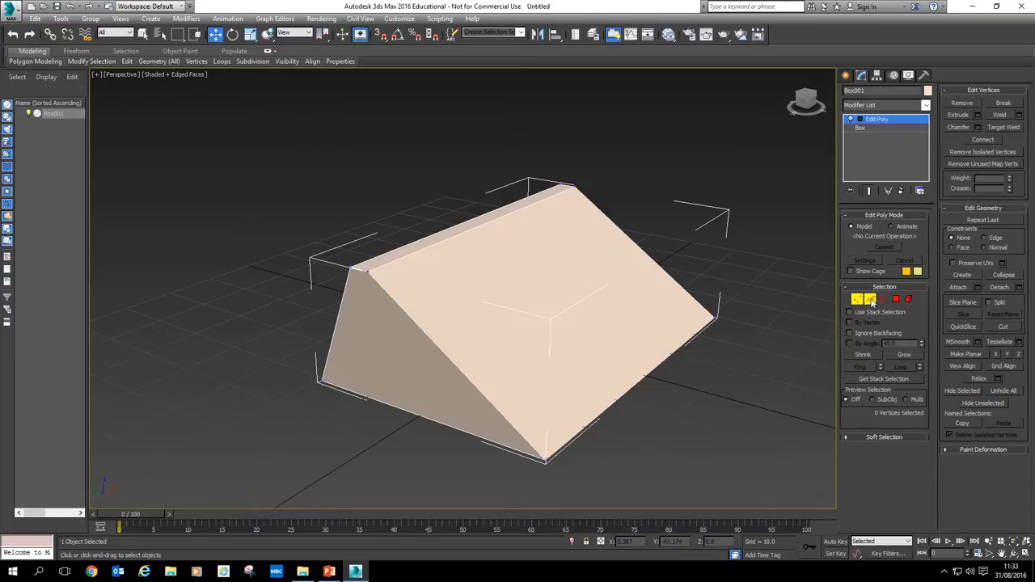
# Switch Box001 to Edge sub-object level and orbit around the wedge.
pyautogui.click(858, 299)
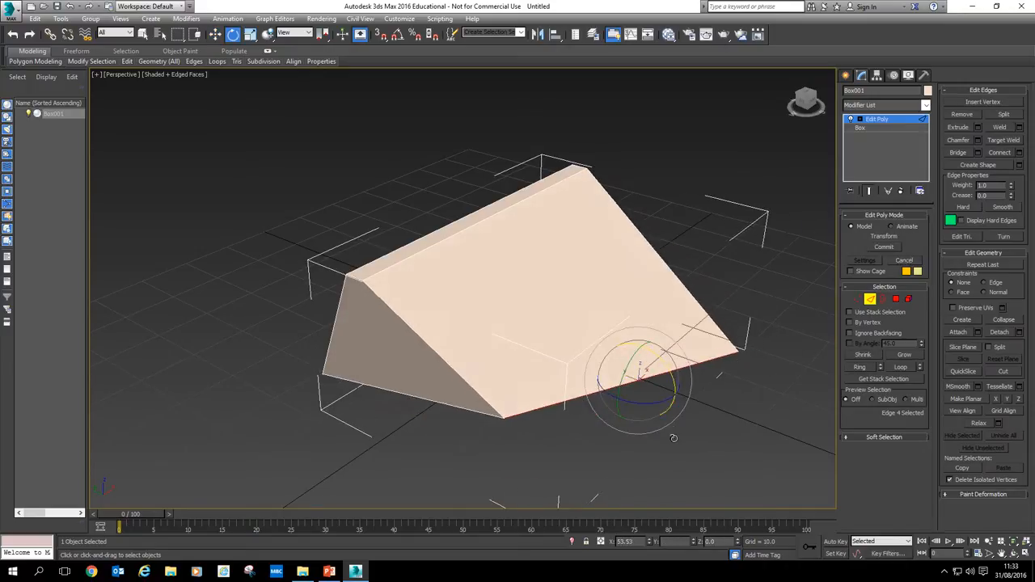
pyautogui.moveTo(639, 384); pyautogui.dragTo(639, 404)
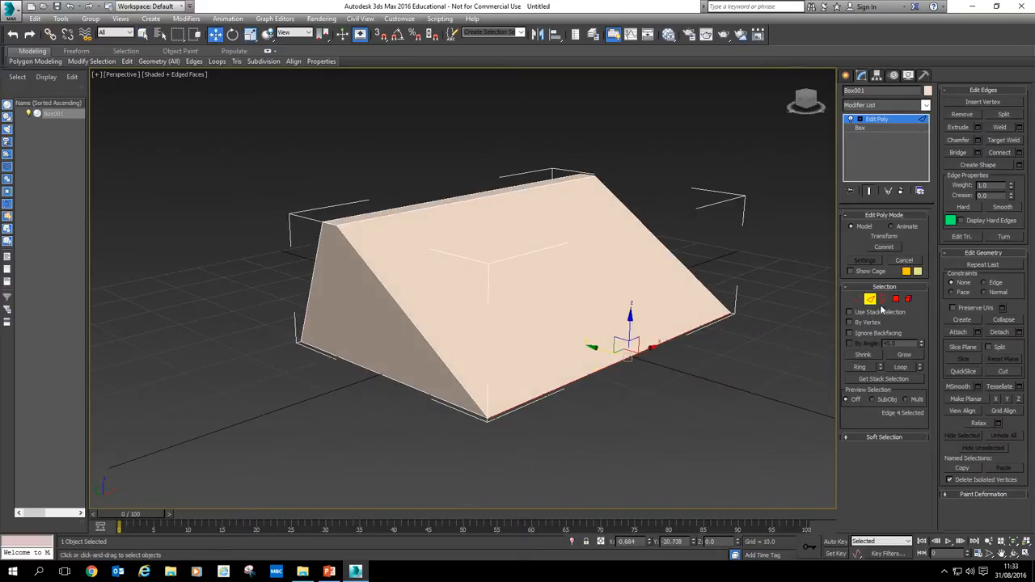
pyautogui.moveTo(883, 300)
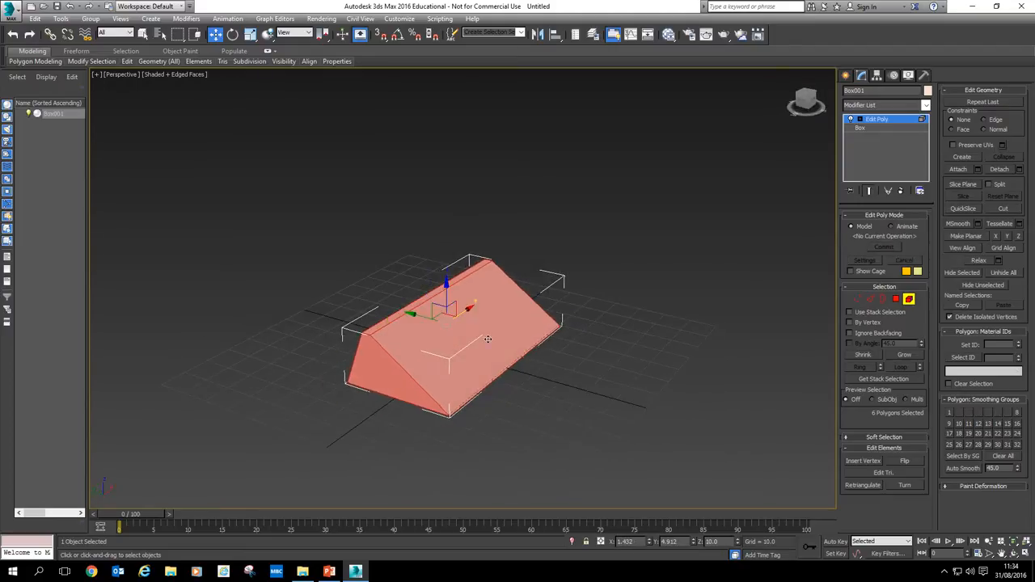
pyautogui.moveTo(438, 331)
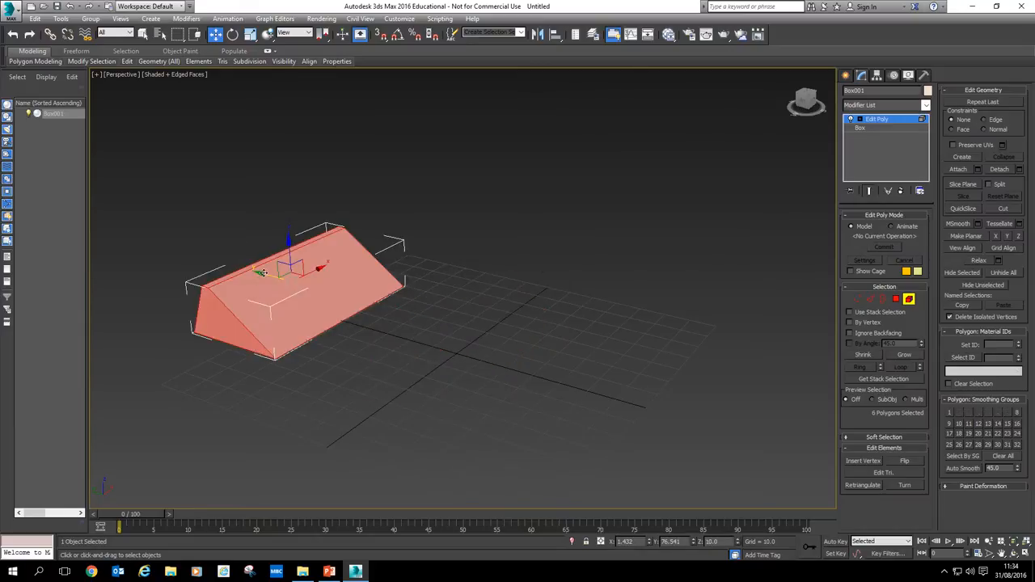
# Pan the view to recentre the wedge with all six faces selected.
pyautogui.moveTo(292, 271); pyautogui.dragTo(457, 315)
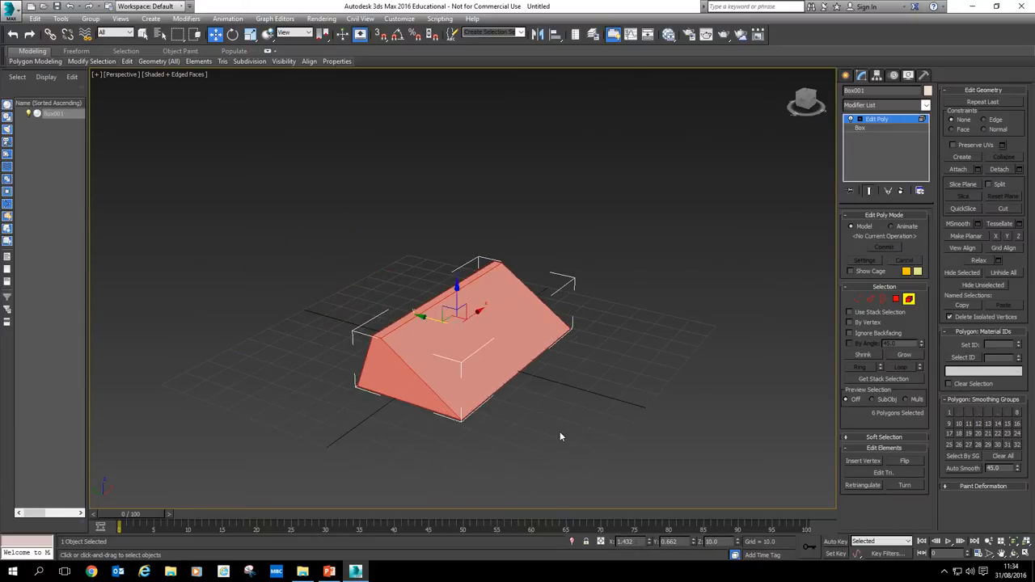
pyautogui.click(558, 436)
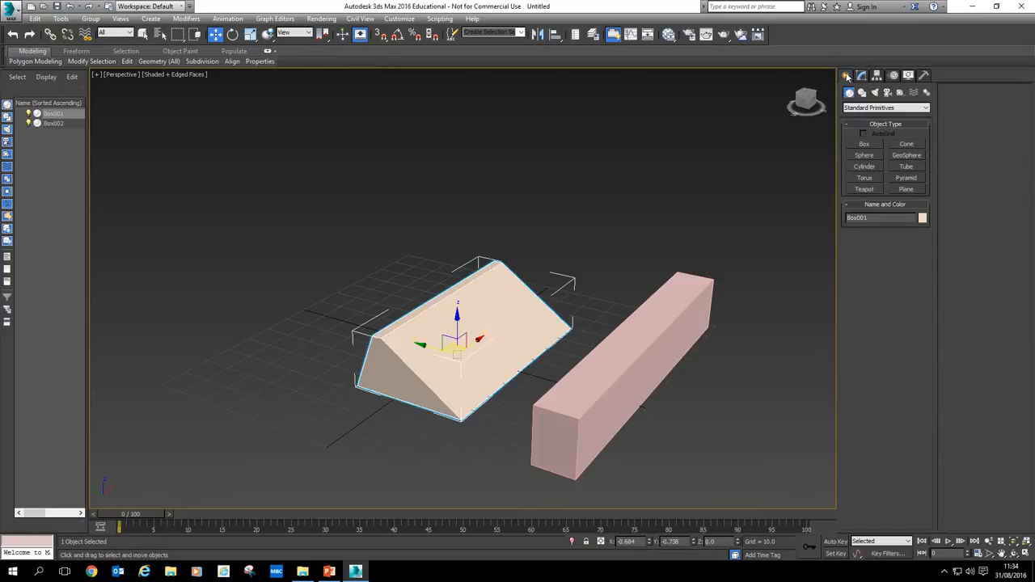
pyautogui.click(606, 372)
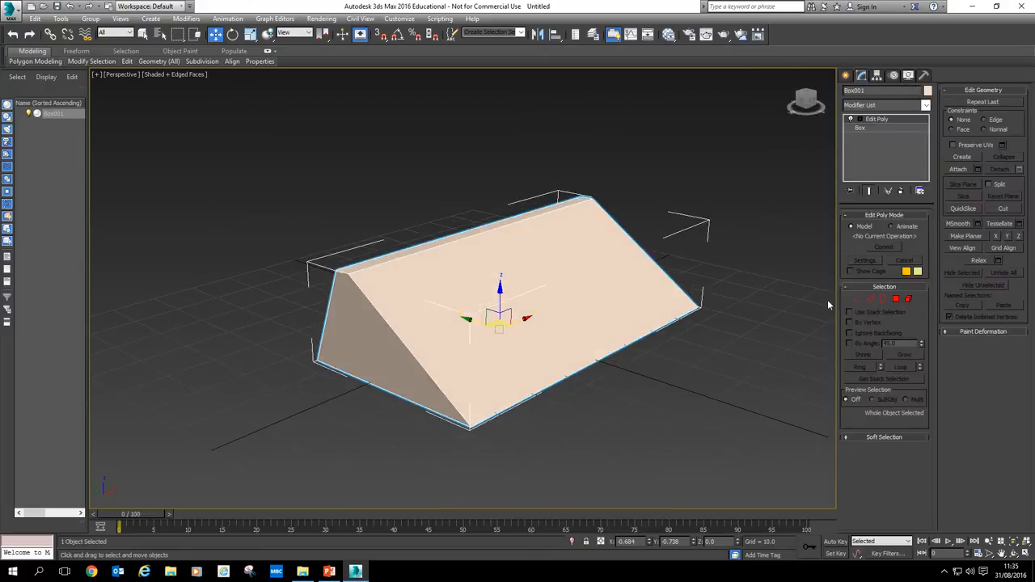
pyautogui.moveTo(868, 301)
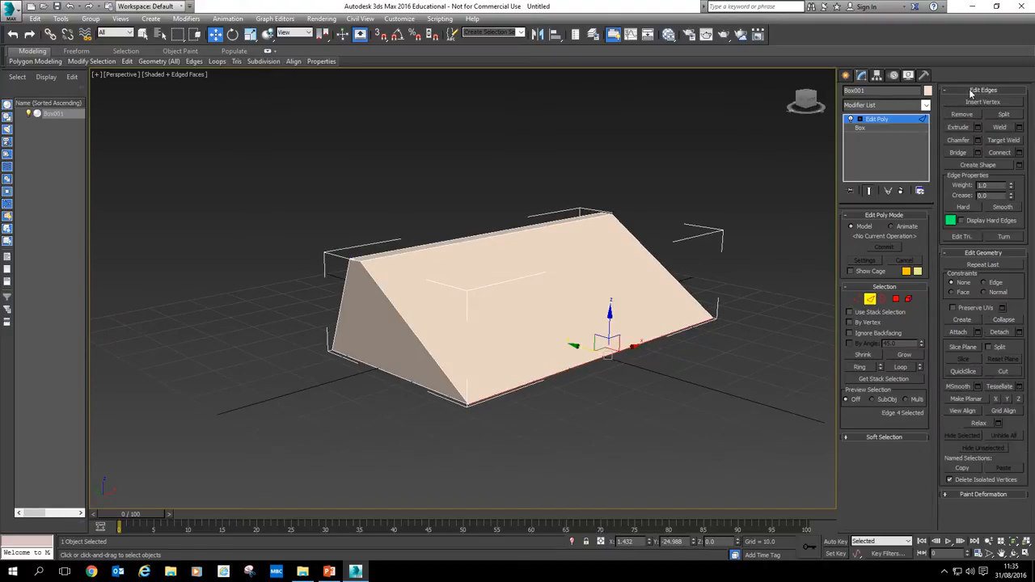
# Return the wedge to Edge sub-object level.
pyautogui.click(856, 299)
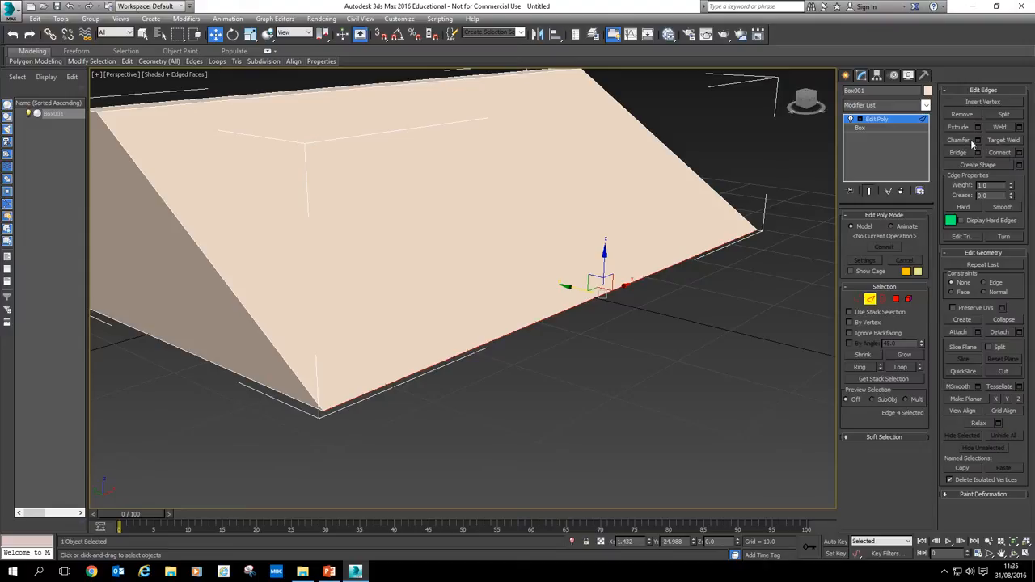
pyautogui.moveTo(979, 155)
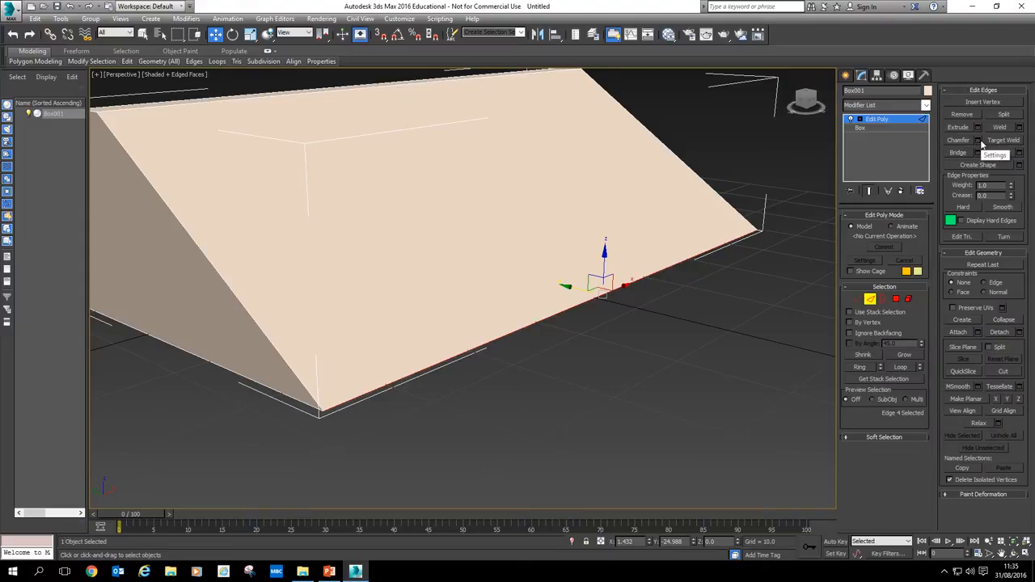
# Chamfer the lower front edge with 5 segments, amount about 12.7 and tension 0.55.
pyautogui.click(979, 140)
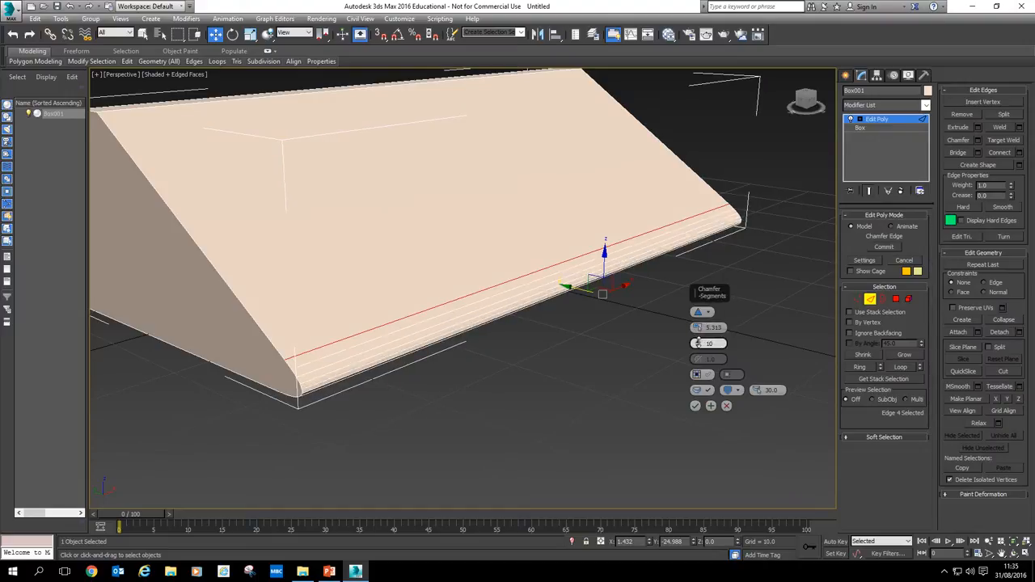
pyautogui.click(718, 340)
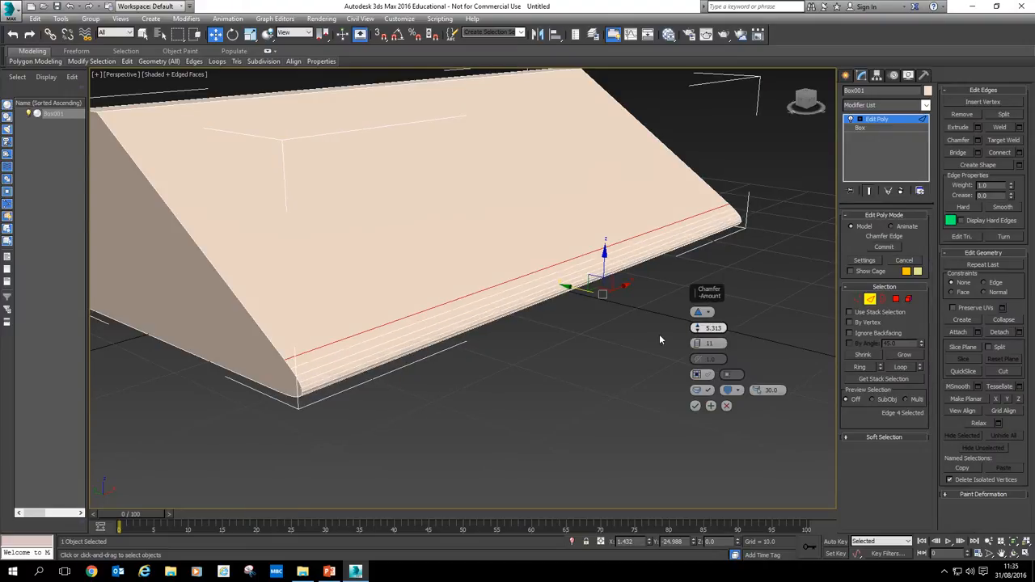
pyautogui.moveTo(659, 339); pyautogui.dragTo(506, 368)
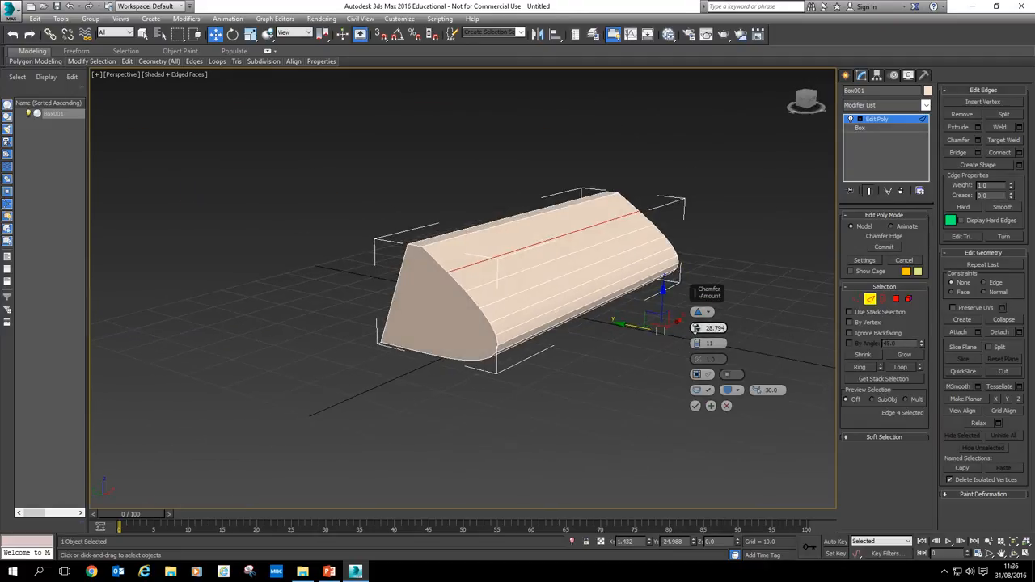
pyautogui.moveTo(699, 327); pyautogui.dragTo(698, 340)
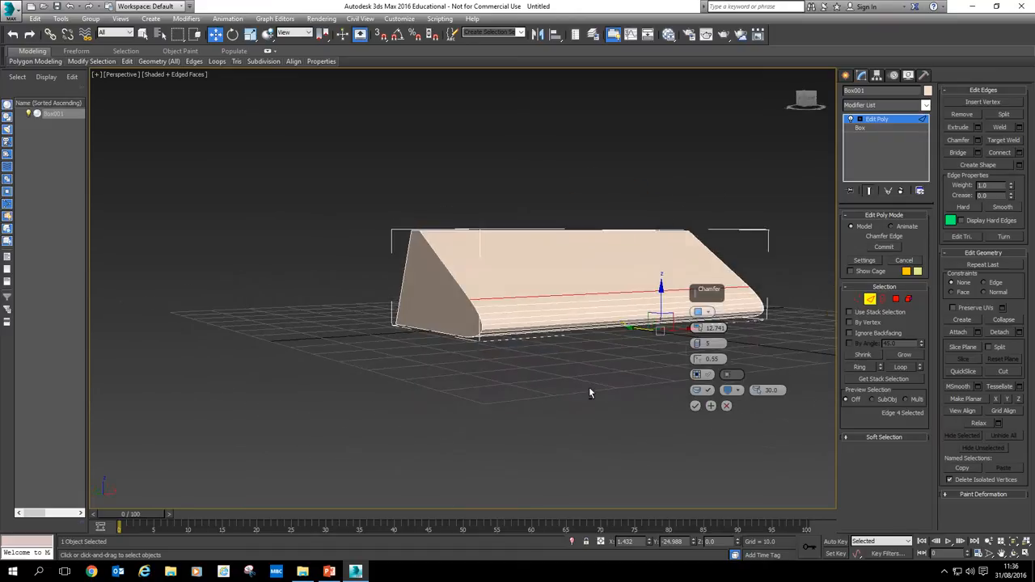
pyautogui.moveTo(590, 392); pyautogui.dragTo(631, 392)
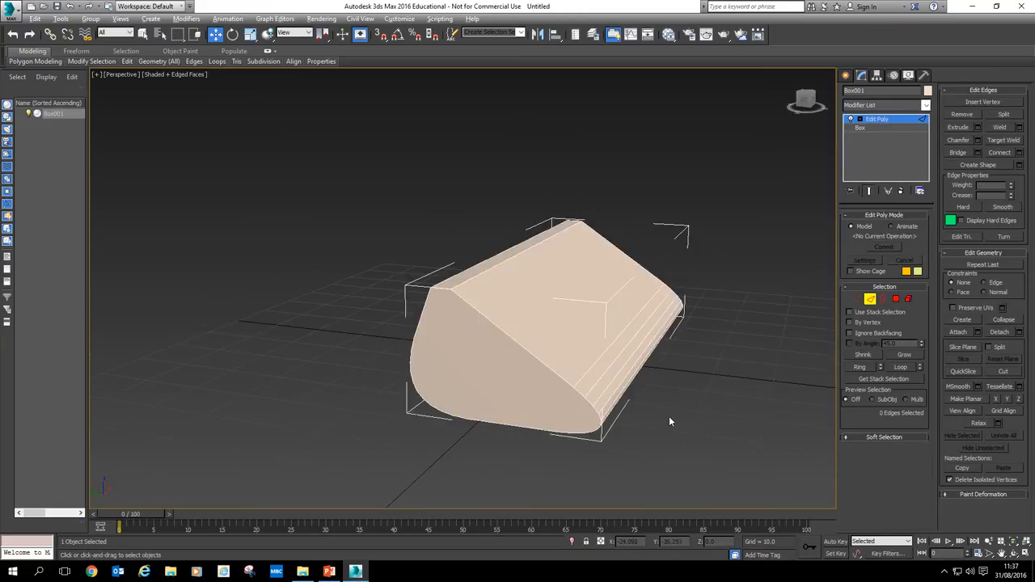
# Orbit the view to look at the wedge's top ridge edge.
pyautogui.moveTo(670, 421); pyautogui.dragTo(612, 360)
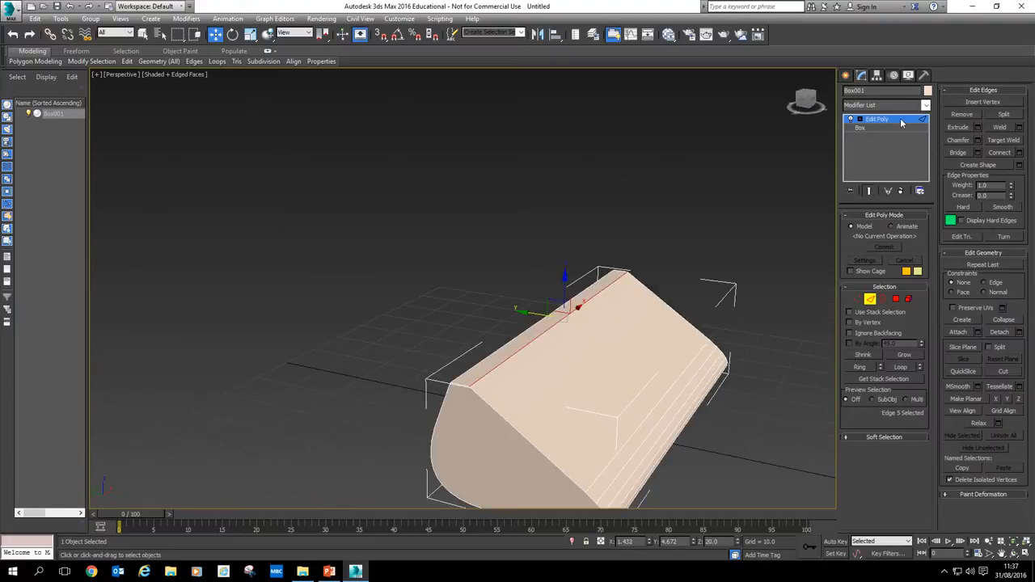
# Chamfer the top ridge edge, then zoom out to see the whole model.
pyautogui.click(958, 140)
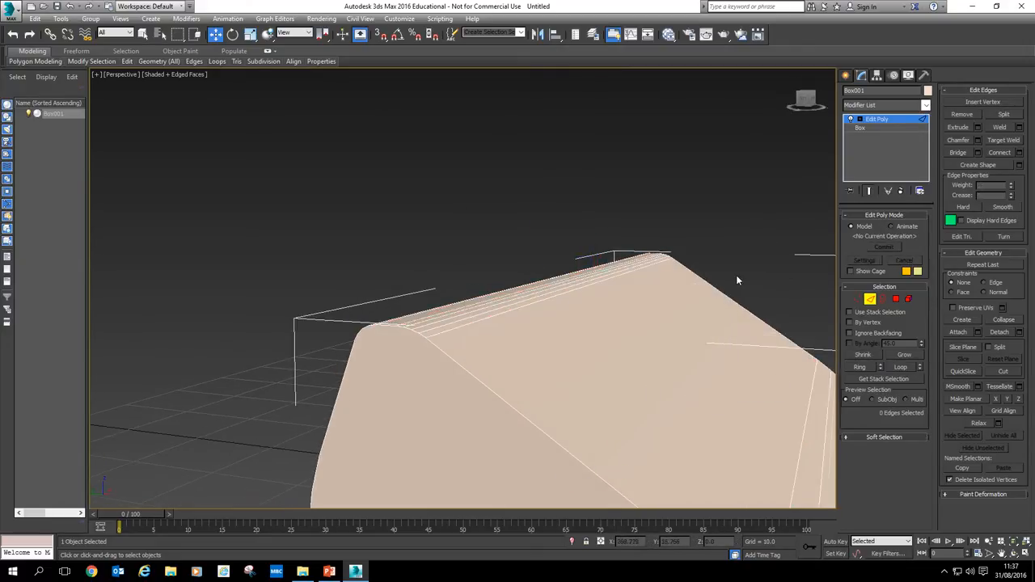
pyautogui.moveTo(736, 281); pyautogui.dragTo(532, 281)
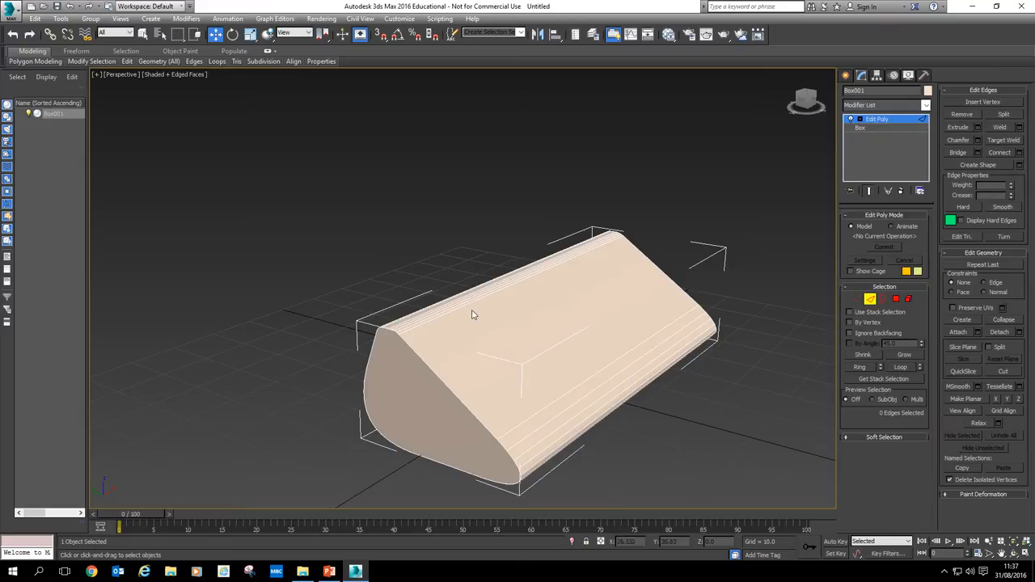
pyautogui.moveTo(728, 274)
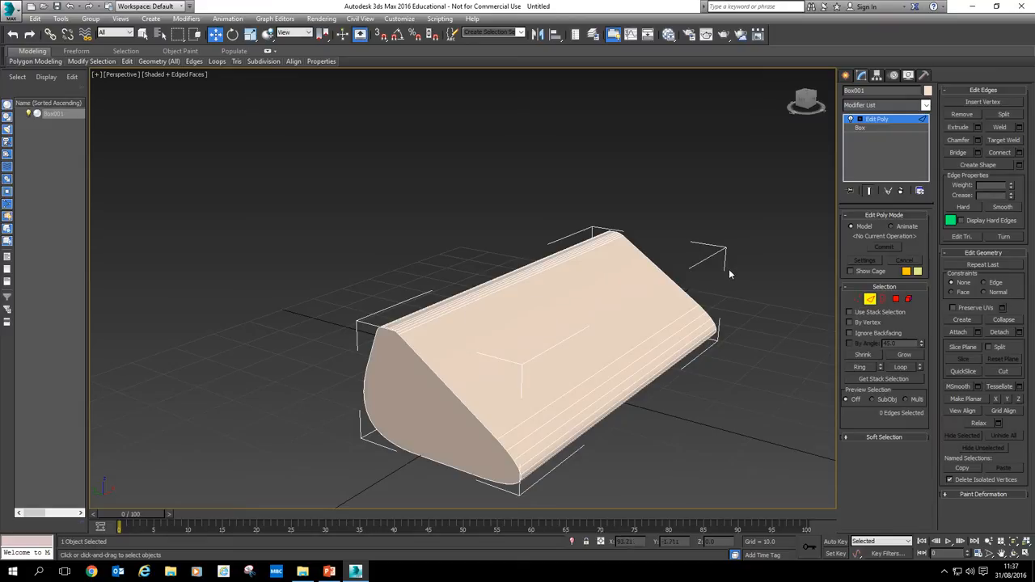
pyautogui.moveTo(735, 194)
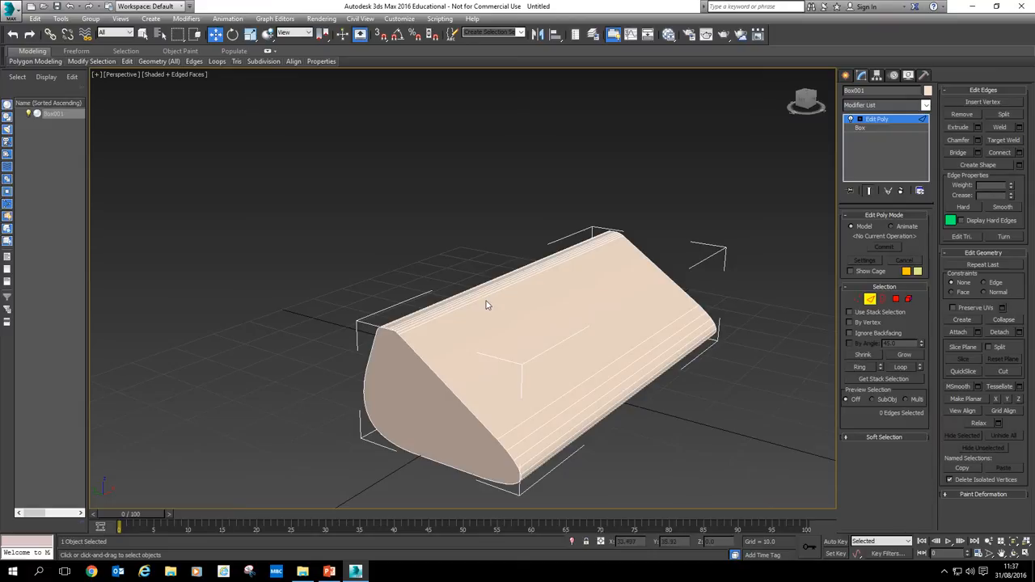
# Orbit the view slightly around the model.
pyautogui.moveTo(485, 304); pyautogui.dragTo(474, 341)
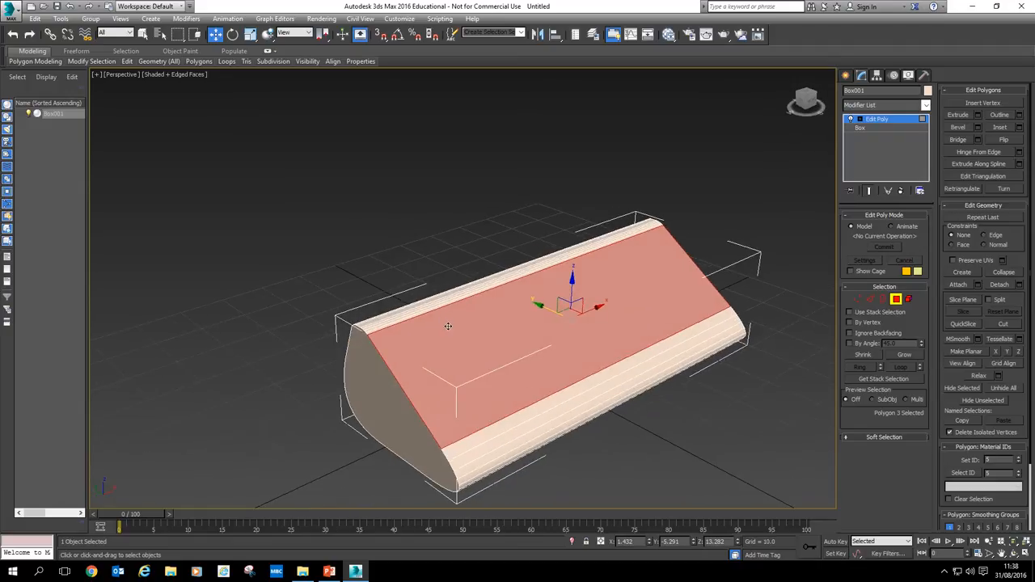
pyautogui.moveTo(680, 294)
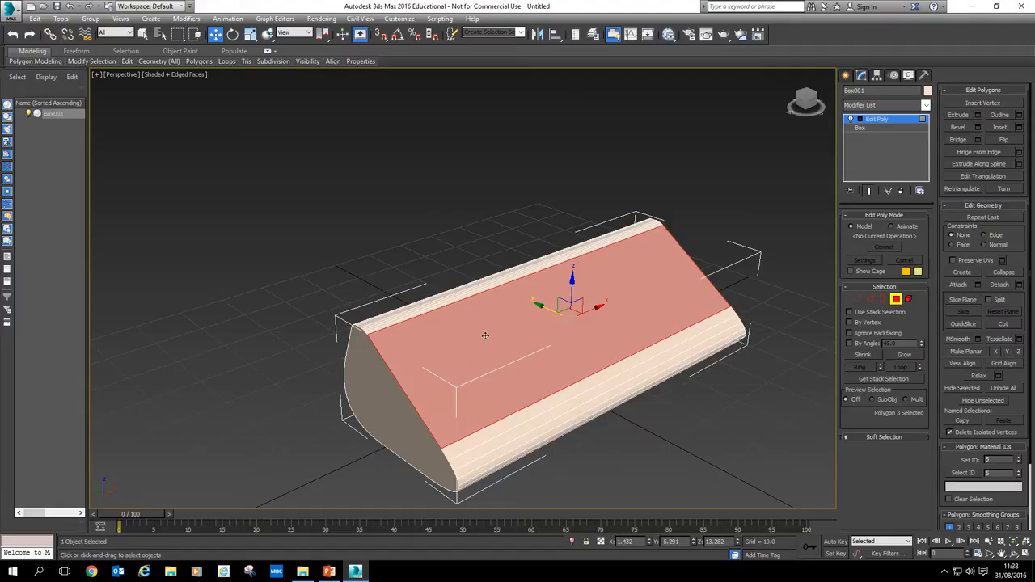
pyautogui.moveTo(699, 388)
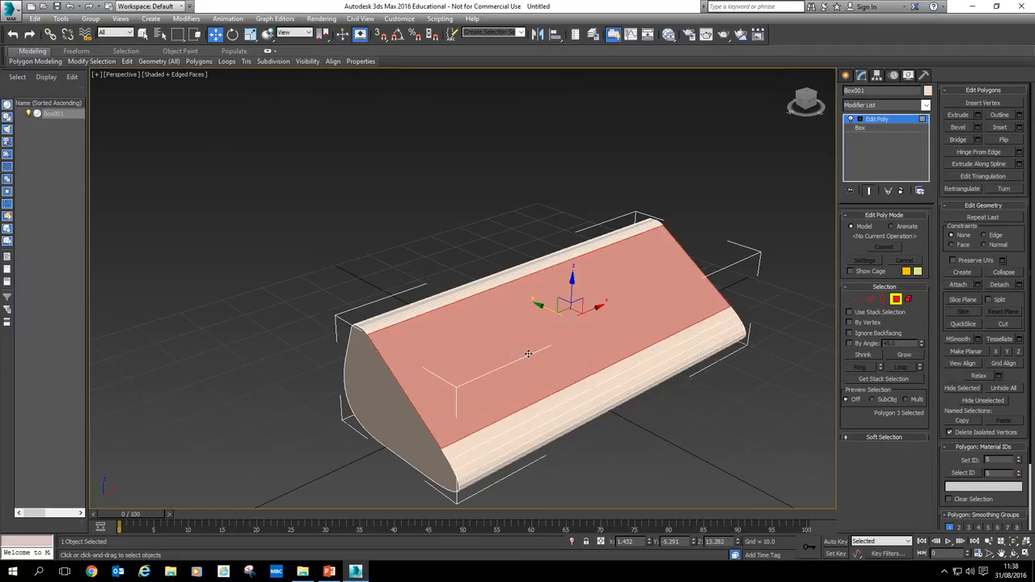
pyautogui.moveTo(777, 327)
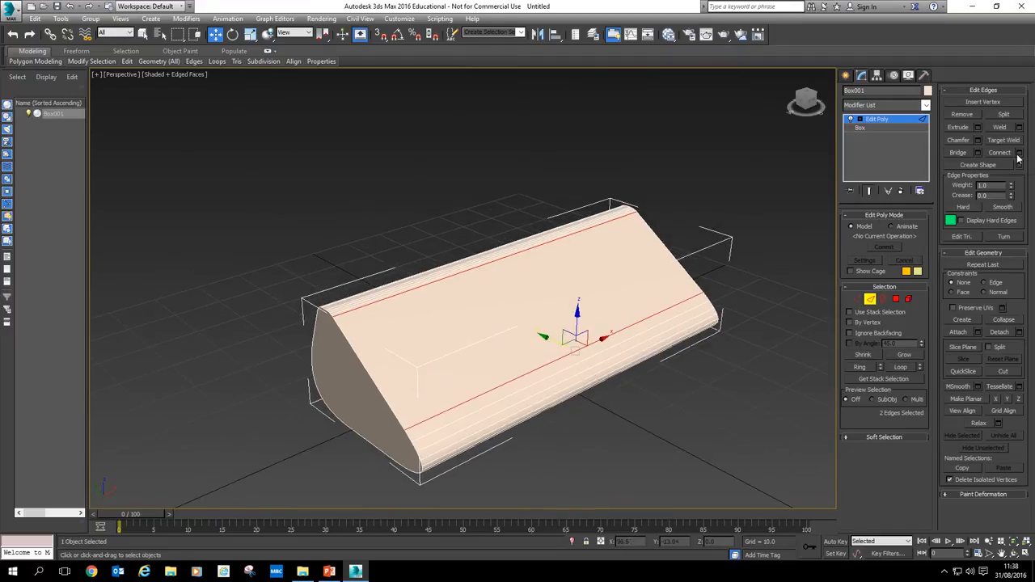
# Connect the two long edges with 2 segments and pinch -18.
pyautogui.click(999, 152)
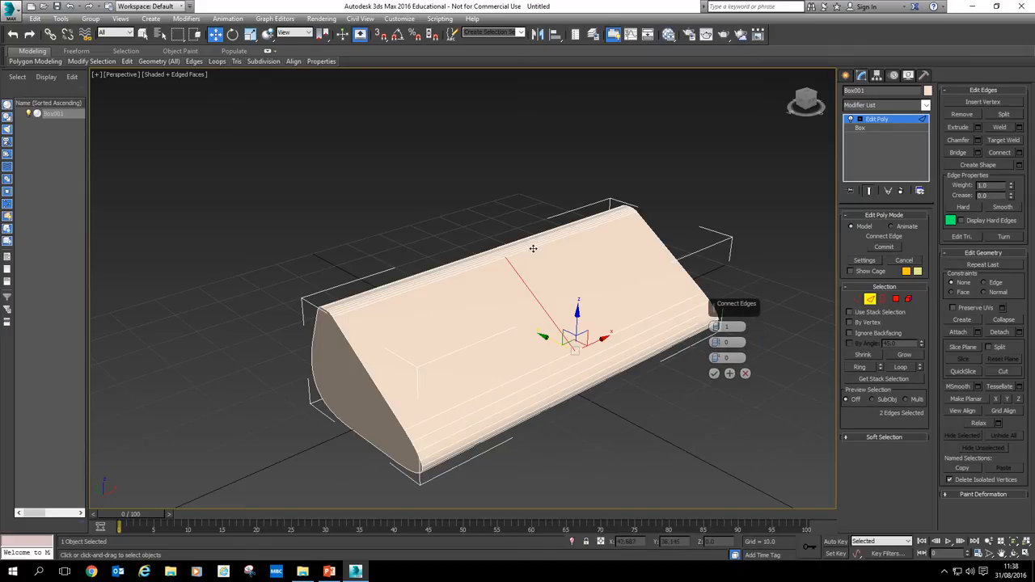
pyautogui.click(718, 324)
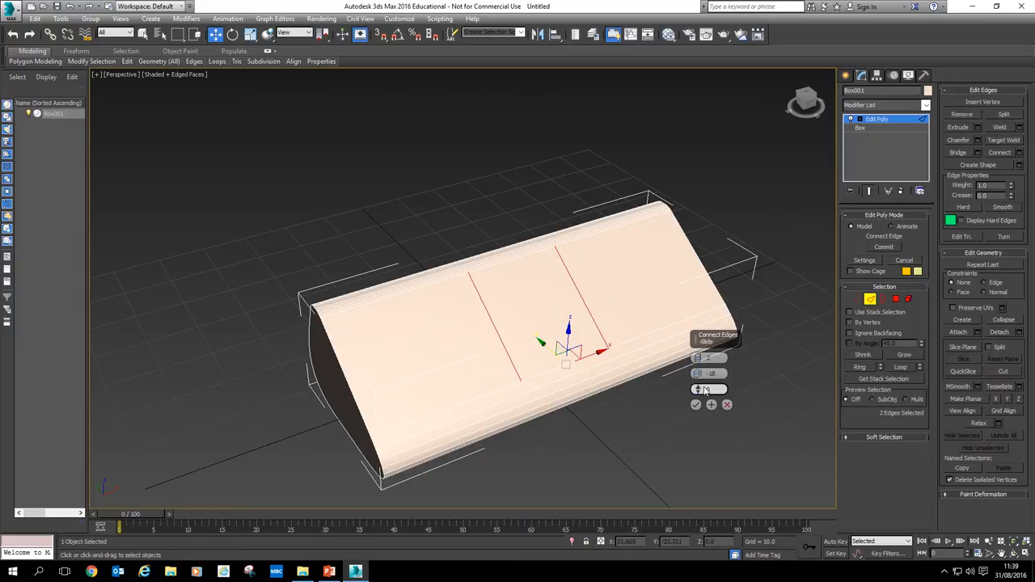
pyautogui.moveTo(698, 389); pyautogui.dragTo(692, 446)
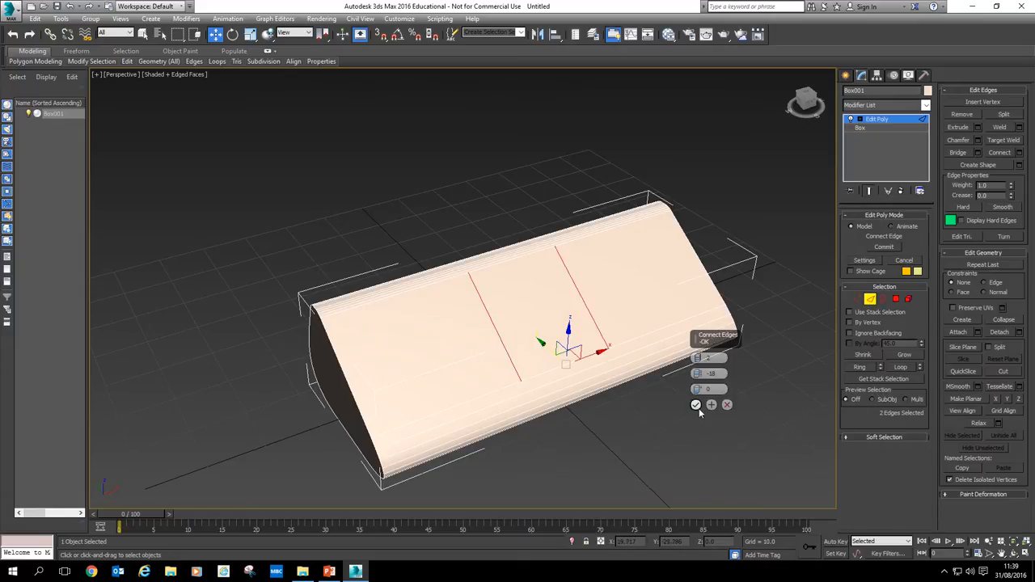
pyautogui.click(696, 404)
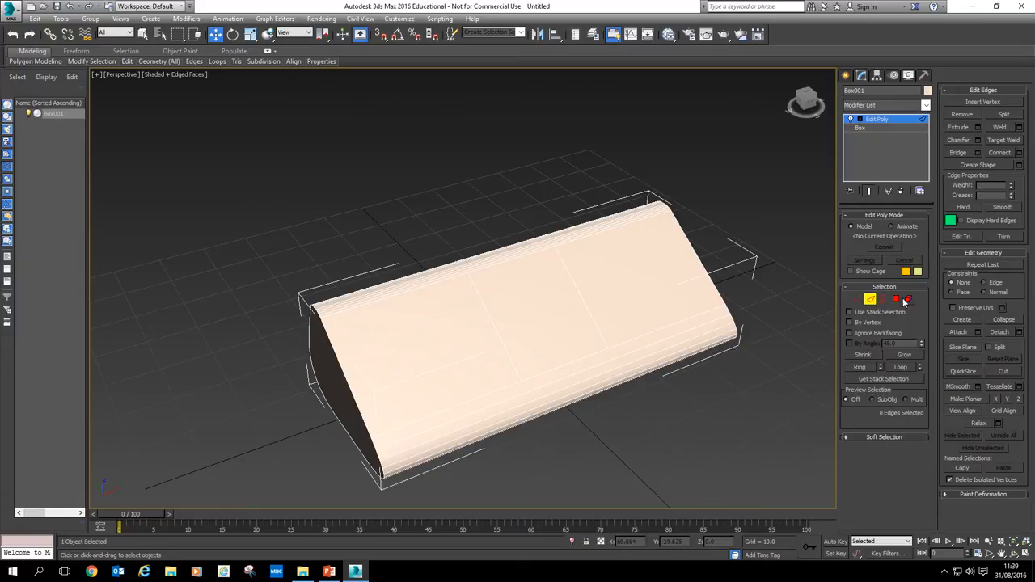
# Switch to Polygon level and select the left section of the sloped top face.
pyautogui.click(907, 299)
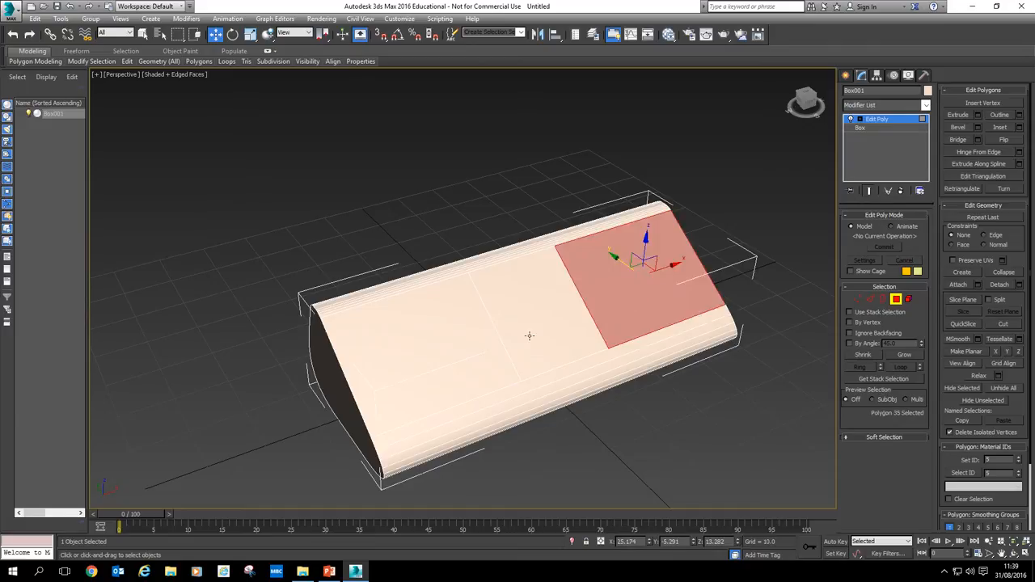
pyautogui.click(425, 335)
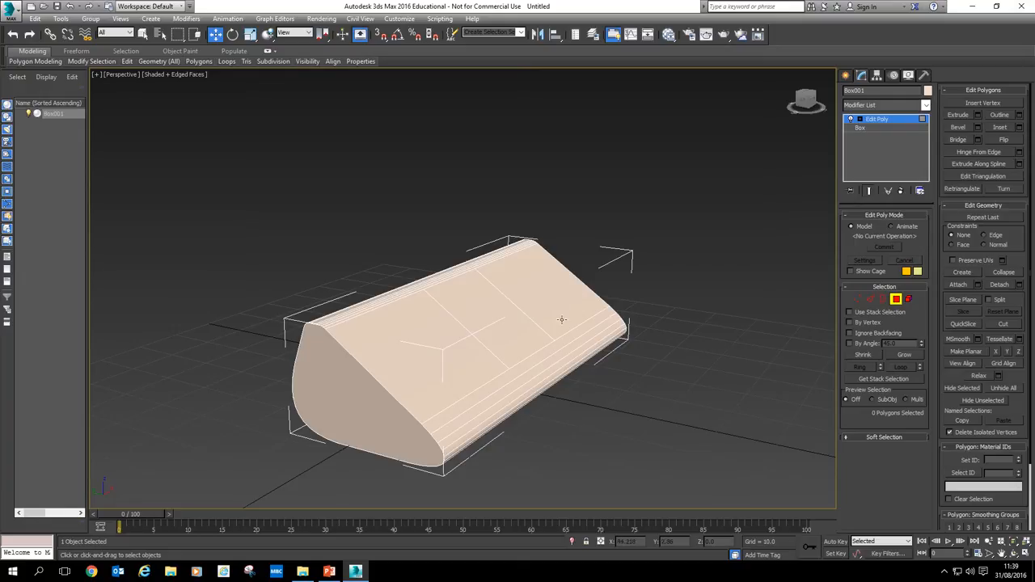
pyautogui.moveTo(883, 300)
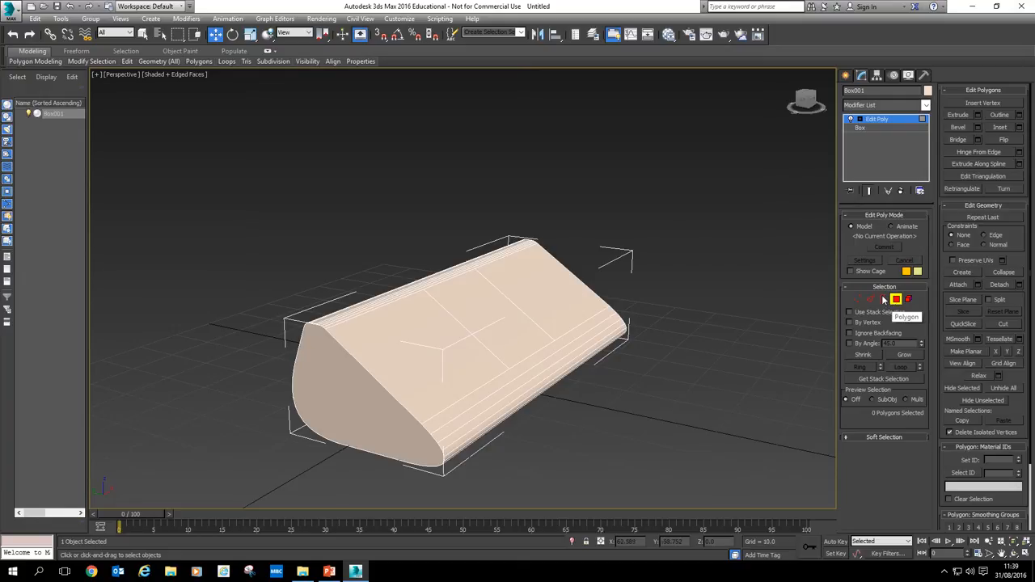
pyautogui.click(421, 348)
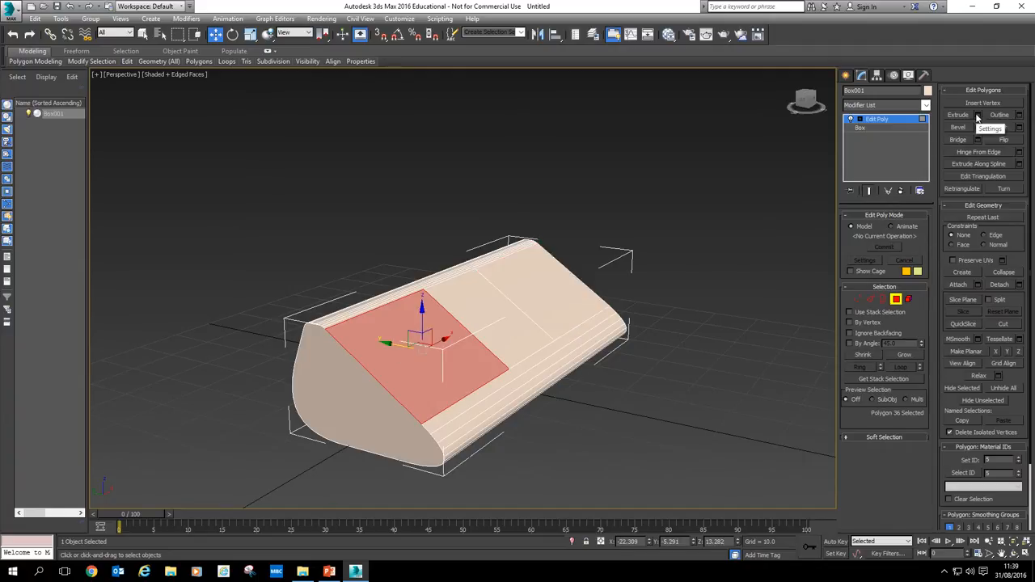
# Extrude both outer top faces upward into two raised blocks.
pyautogui.click(958, 114)
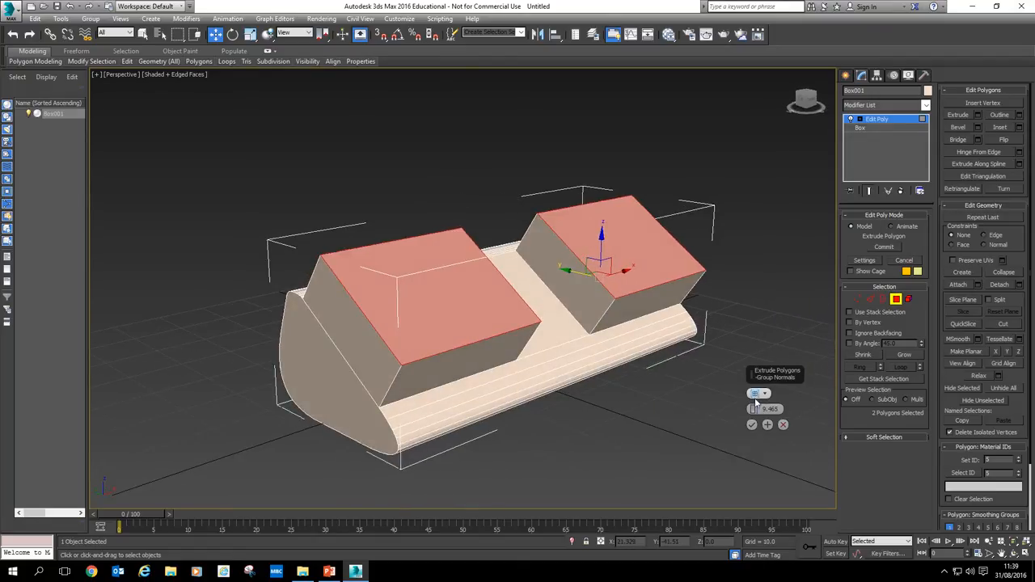
pyautogui.moveTo(772, 408); pyautogui.dragTo(772, 421)
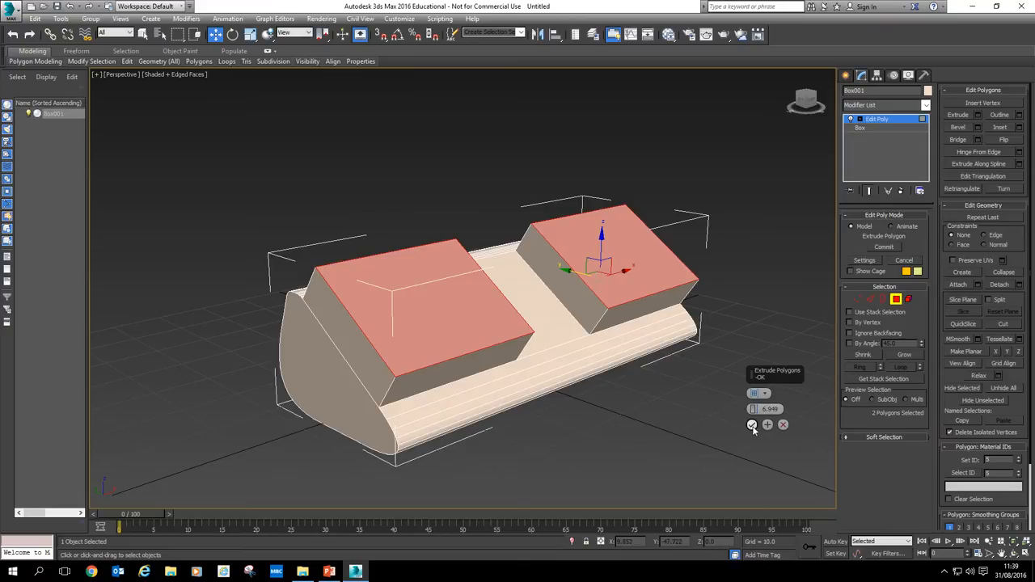
pyautogui.moveTo(767, 425)
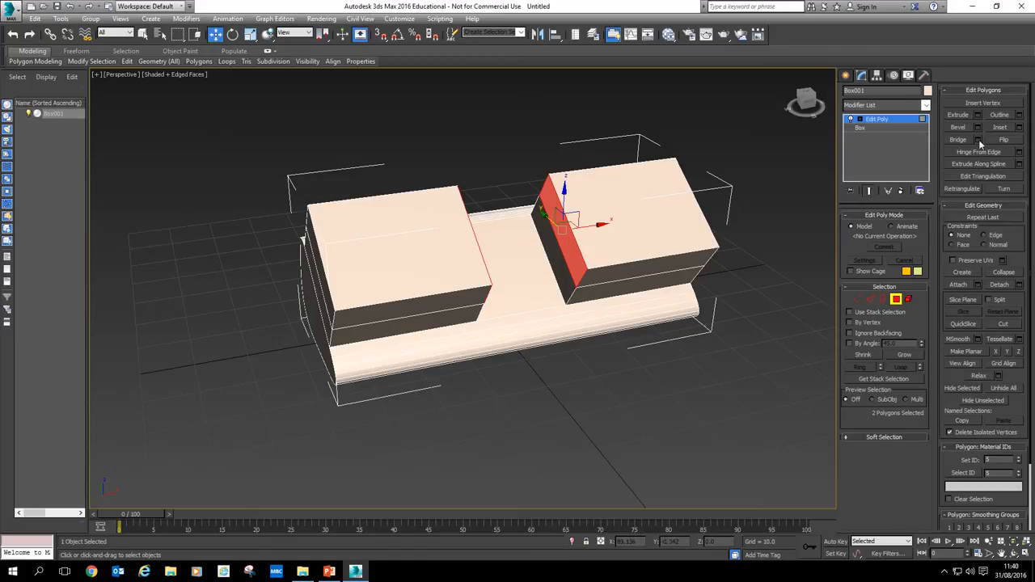
# Bridge the blocks' facing sides, leaving a rectangular opening underneath.
pyautogui.click(957, 139)
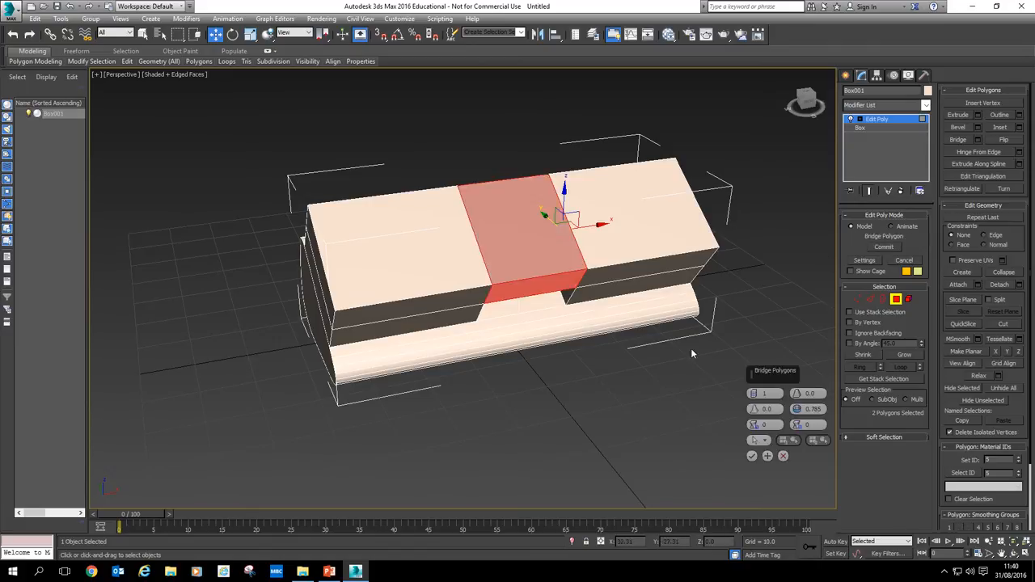
pyautogui.click(763, 393)
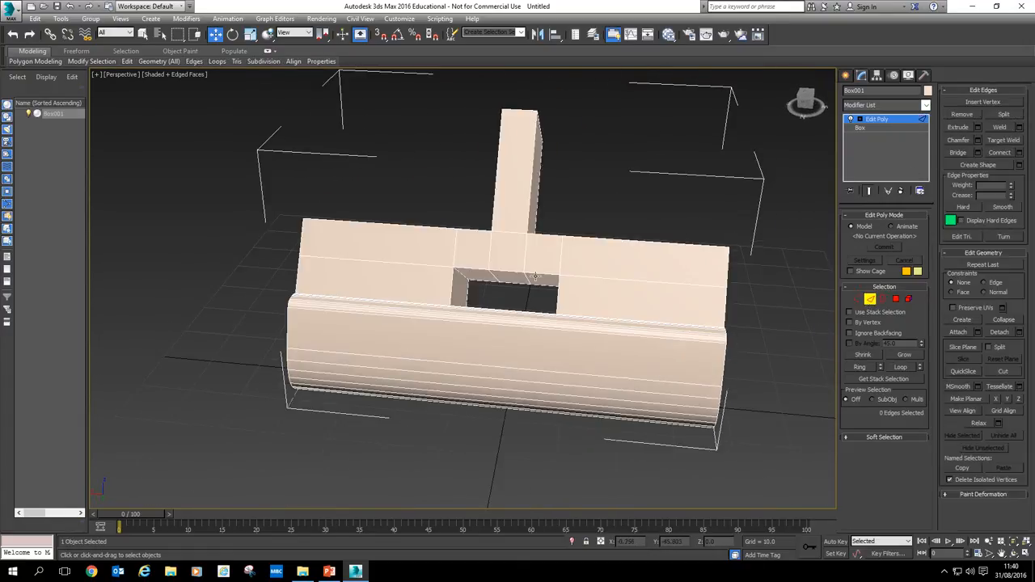
# Chamfer the edges along the opening's rim and orbit to inspect the result.
pyautogui.click(510, 279)
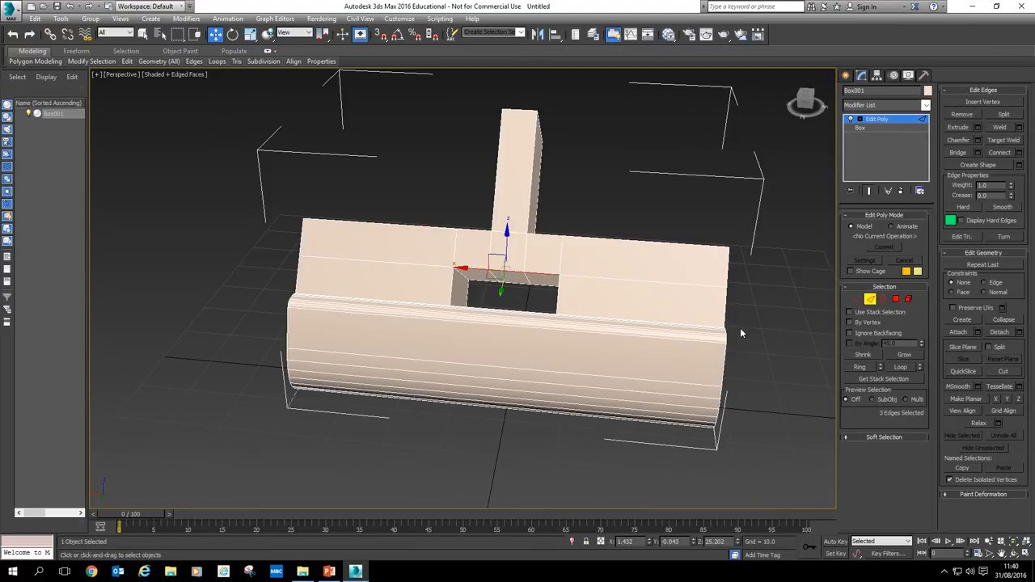
pyautogui.click(958, 140)
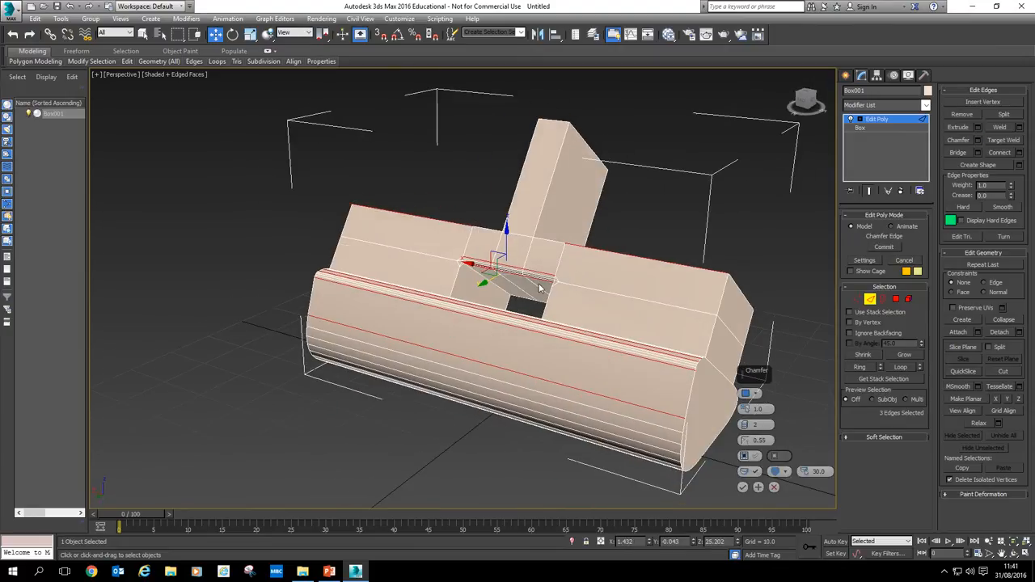
pyautogui.scroll(3)
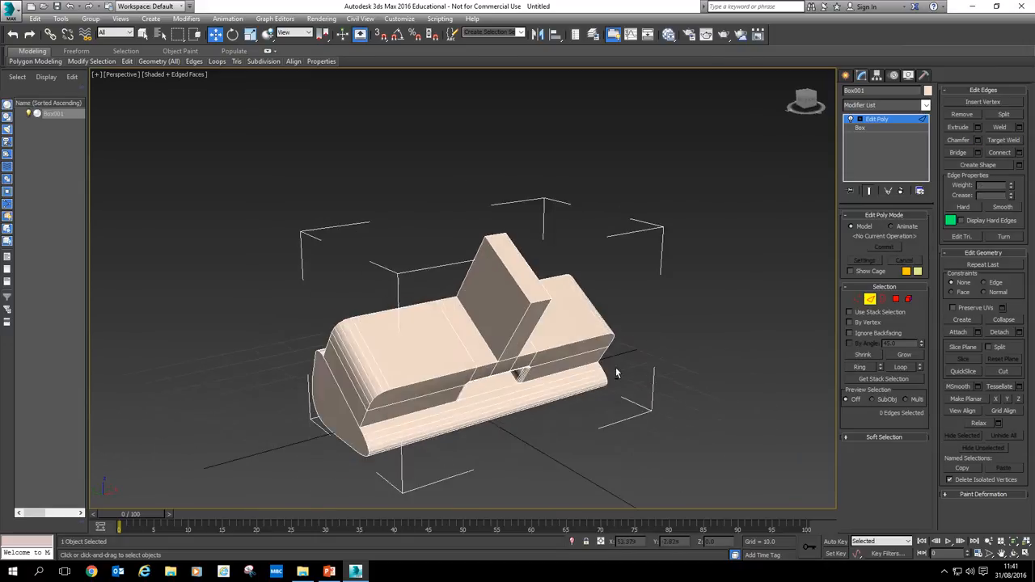
pyautogui.moveTo(615, 372); pyautogui.dragTo(602, 299)
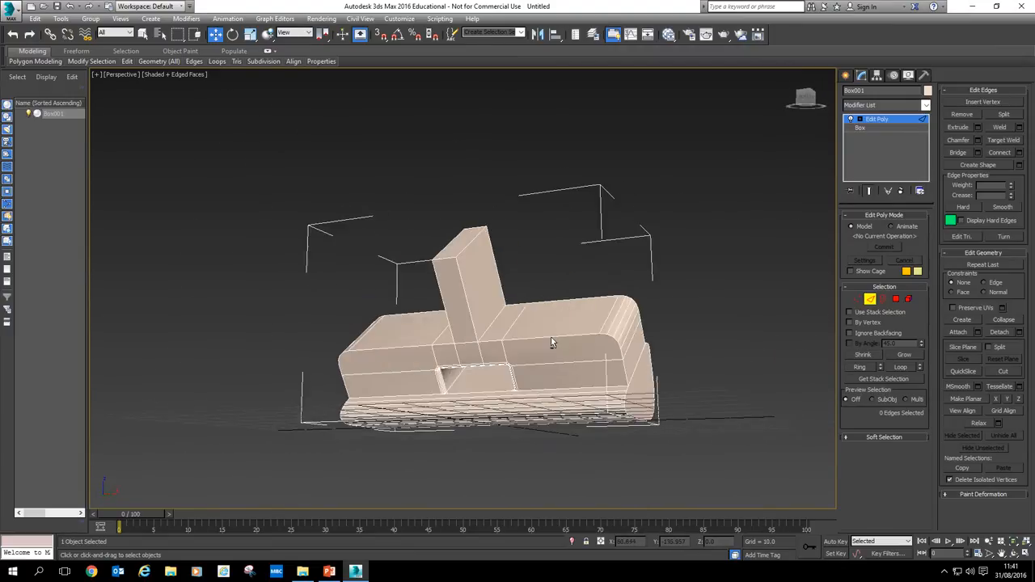
pyautogui.moveTo(550, 344); pyautogui.dragTo(622, 369)
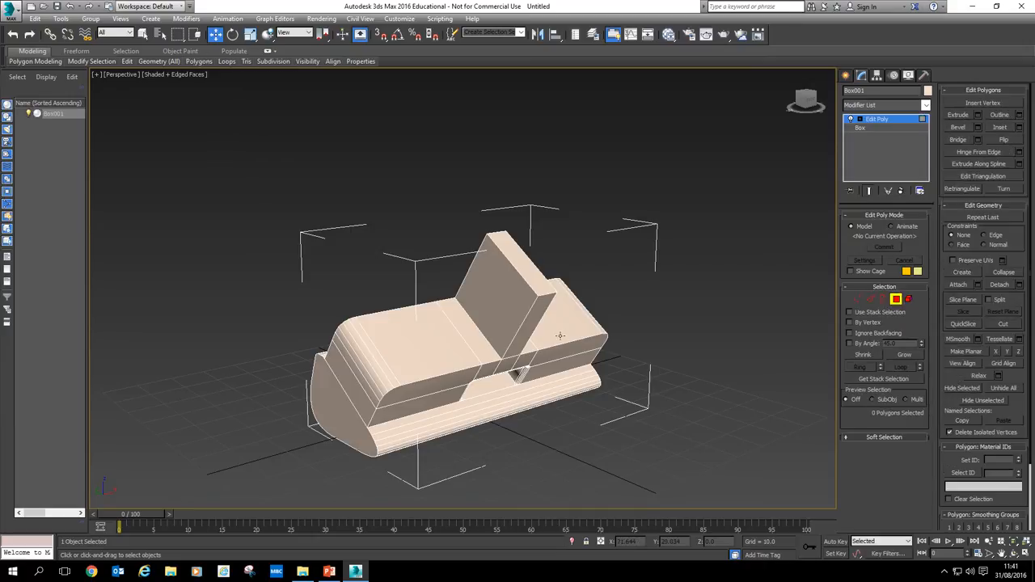
pyautogui.moveTo(530, 338)
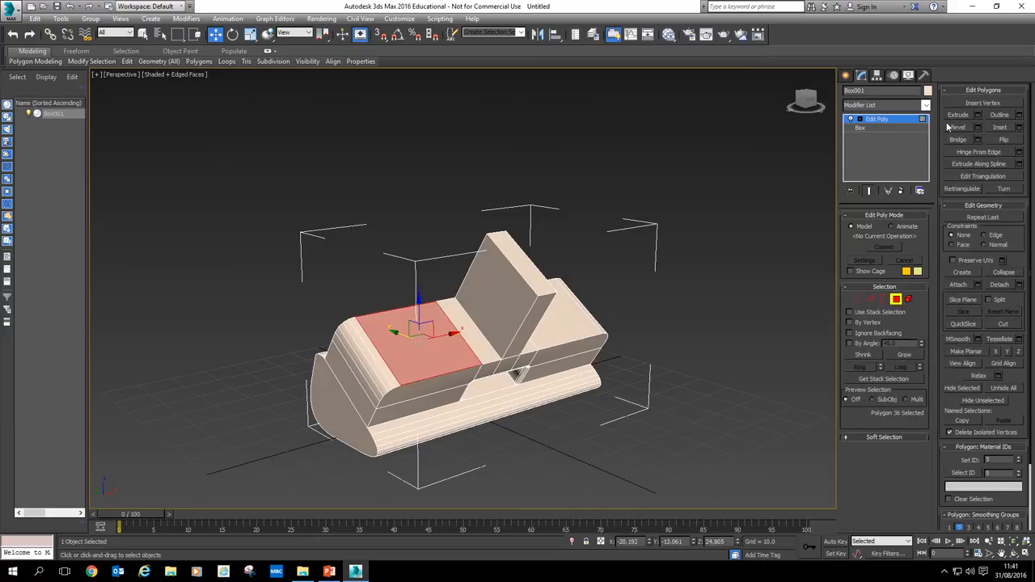
pyautogui.moveTo(1000, 127)
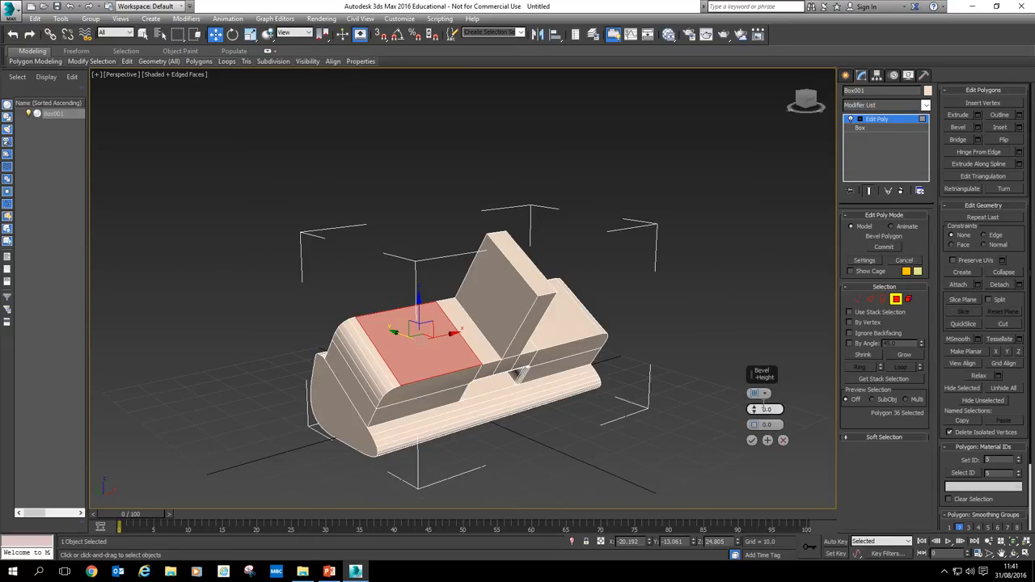
# Bevel the raised blocks' top faces upward into tapered caps.
pyautogui.moveTo(754, 409); pyautogui.dragTo(754, 401)
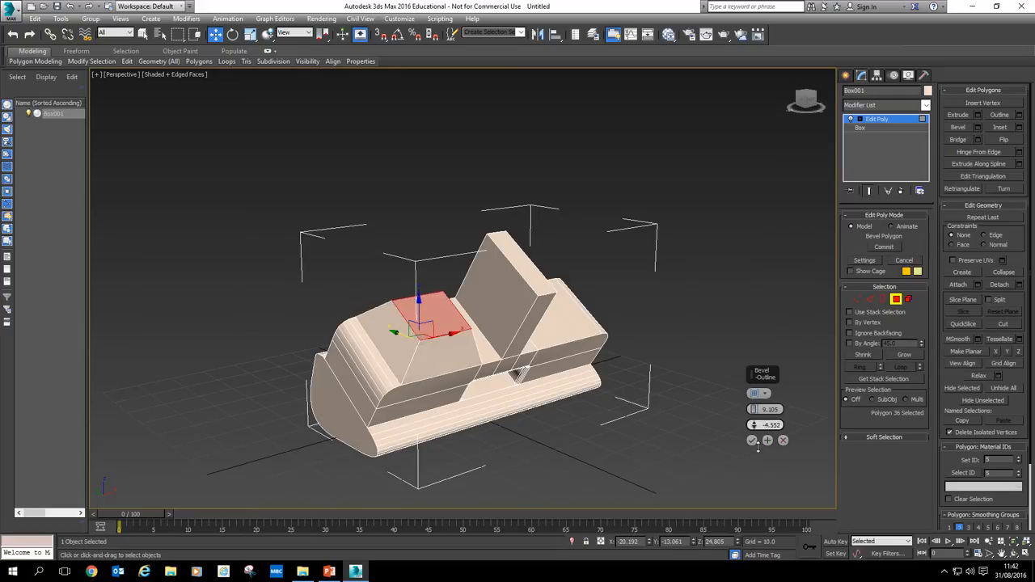
pyautogui.click(752, 440)
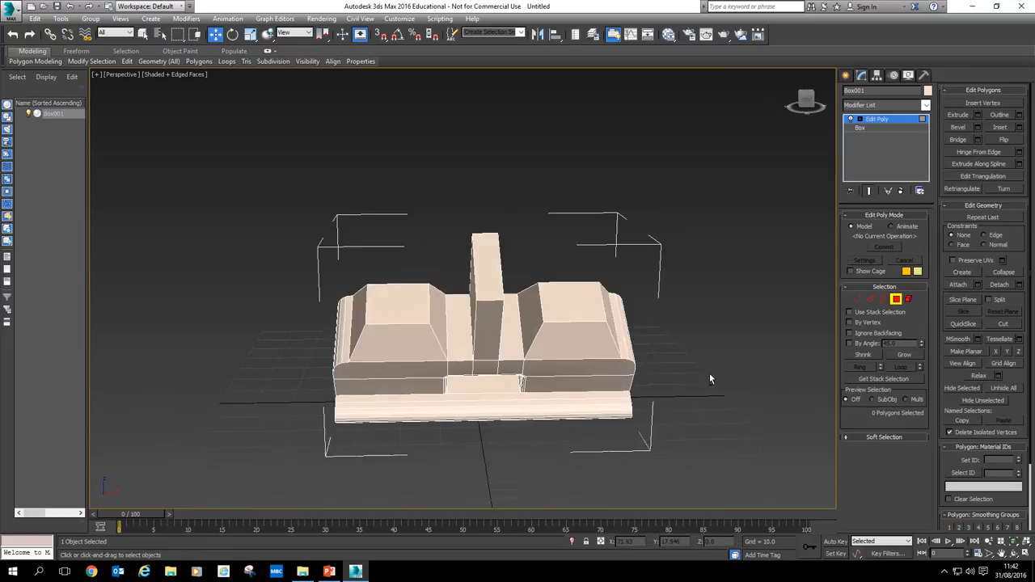
pyautogui.moveTo(710, 379); pyautogui.dragTo(671, 343)
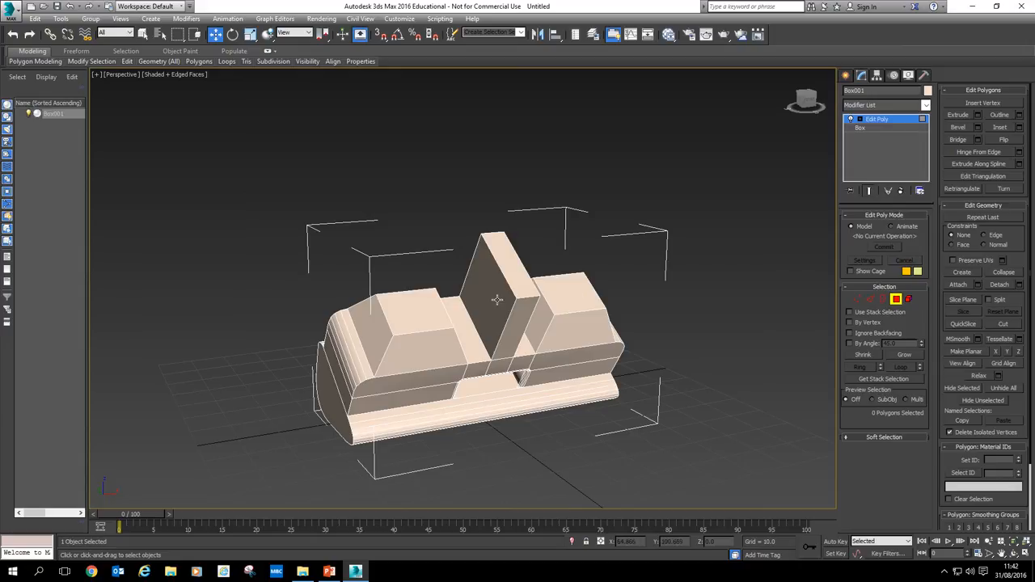
# Select the slanted post's broad faces and inset them to start the square hole.
pyautogui.click(485, 300)
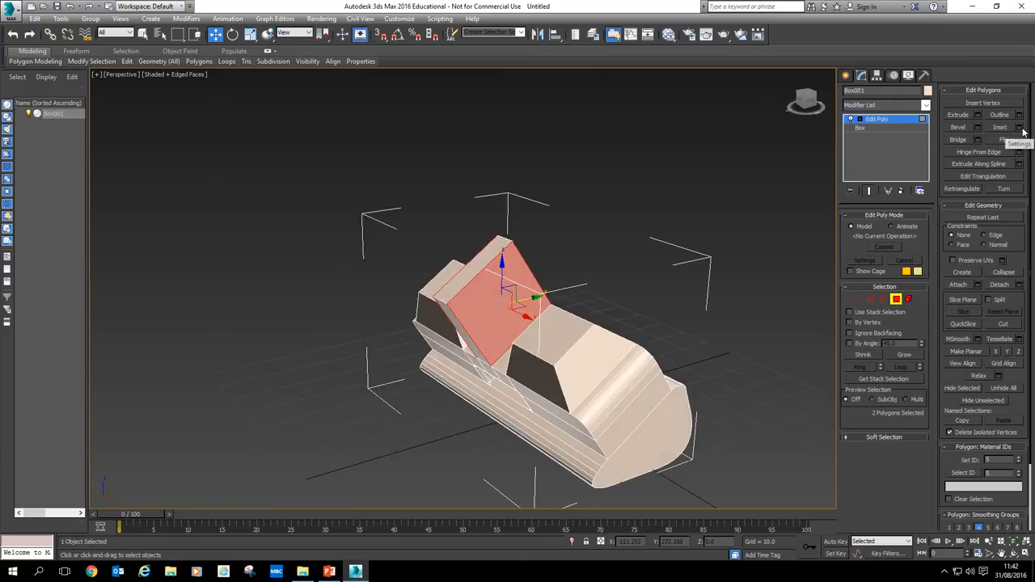
pyautogui.click(1001, 127)
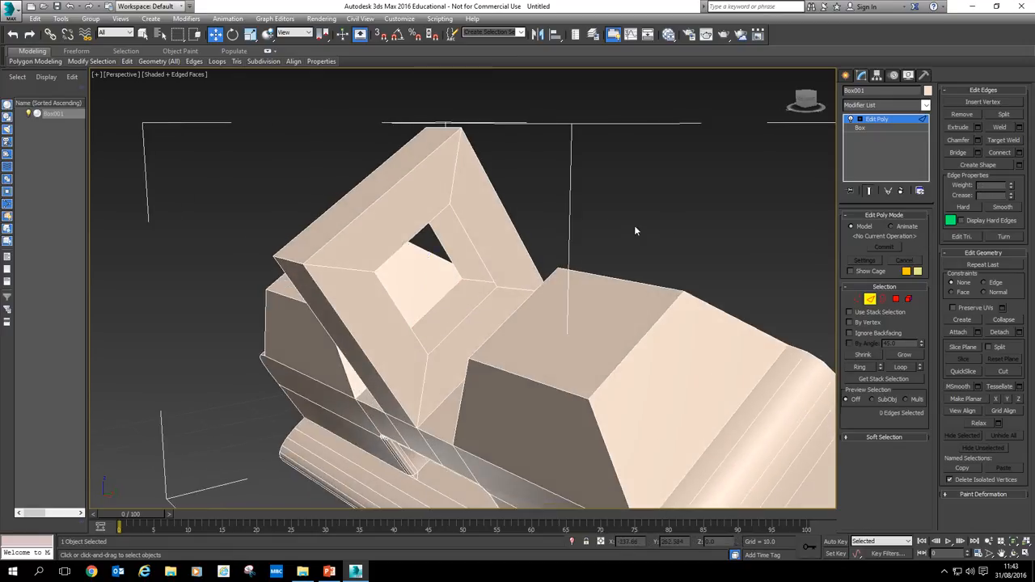
pyautogui.moveTo(848, 285)
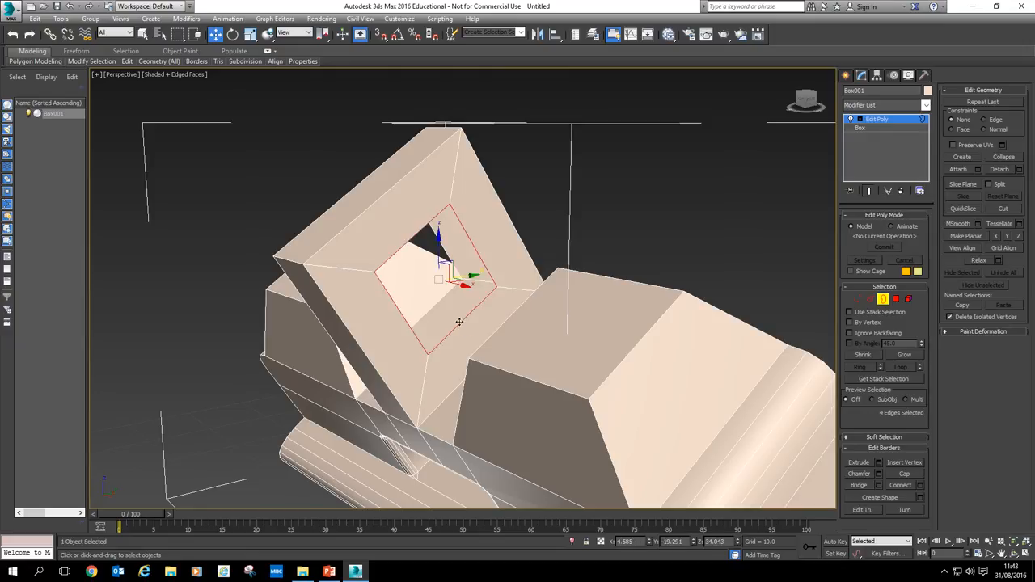
pyautogui.moveTo(442, 300)
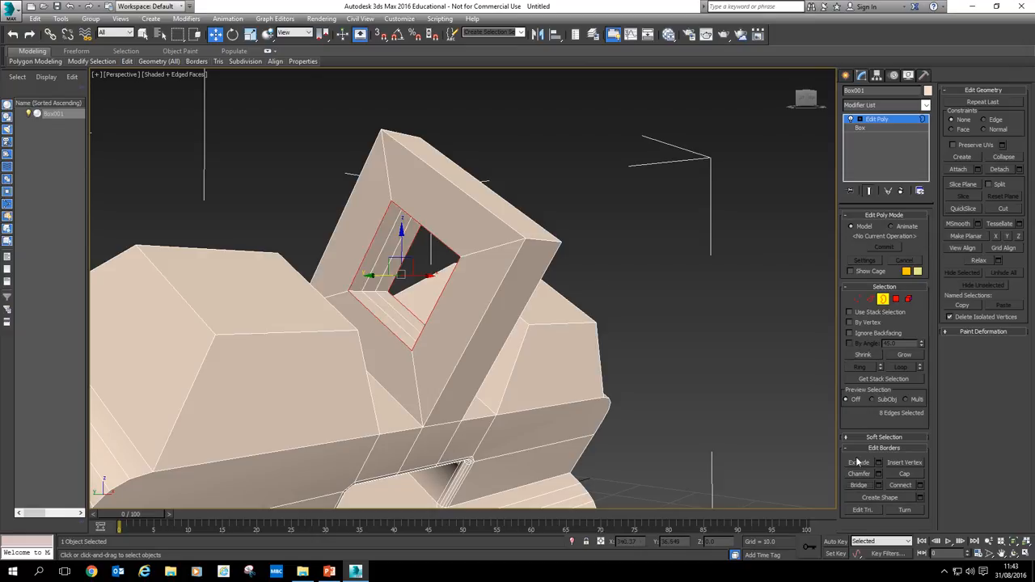
pyautogui.moveTo(374, 293)
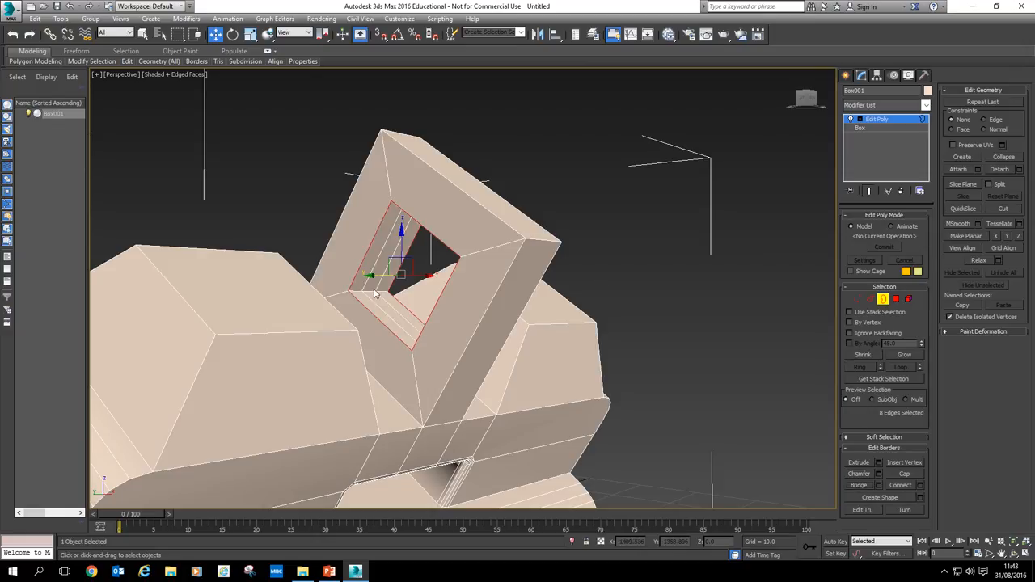
# Bridge the two border loops of the post's square opening into a tunnel.
pyautogui.click(859, 486)
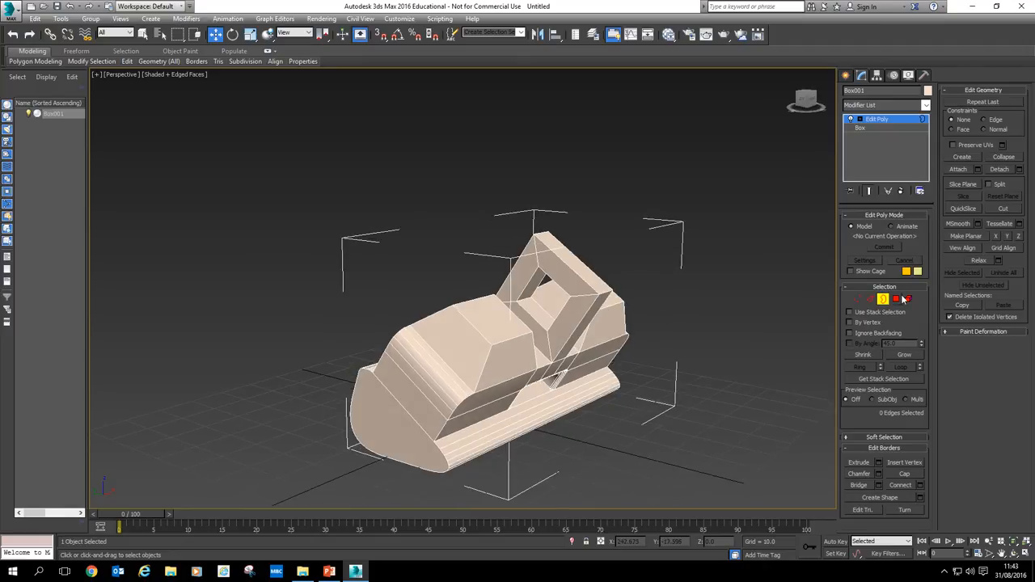
# Switch to vertex level to display Box001's 188 polygons and 236 vertices.
pyautogui.click(857, 299)
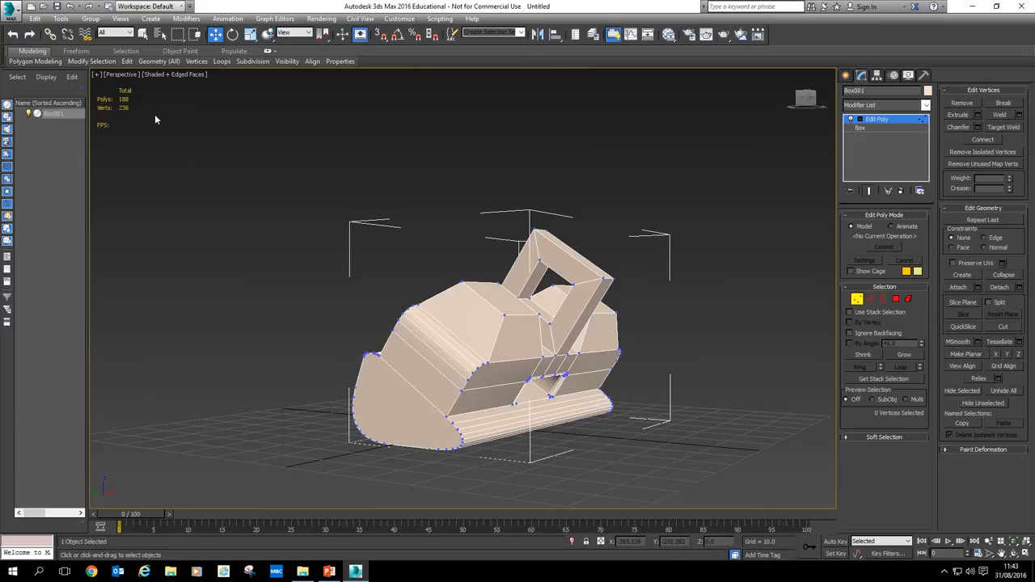
pyautogui.moveTo(483, 338)
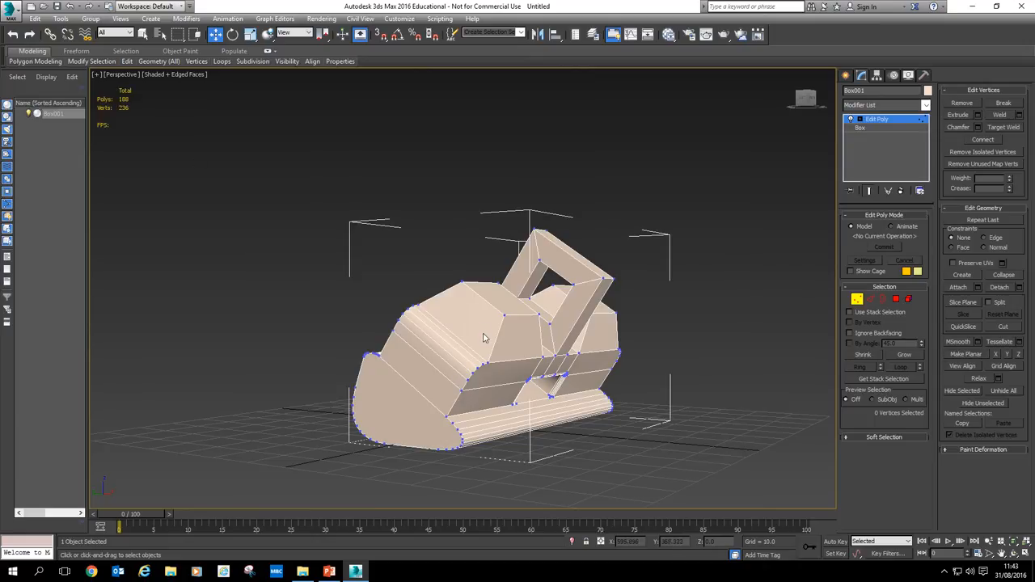
pyautogui.moveTo(520, 247)
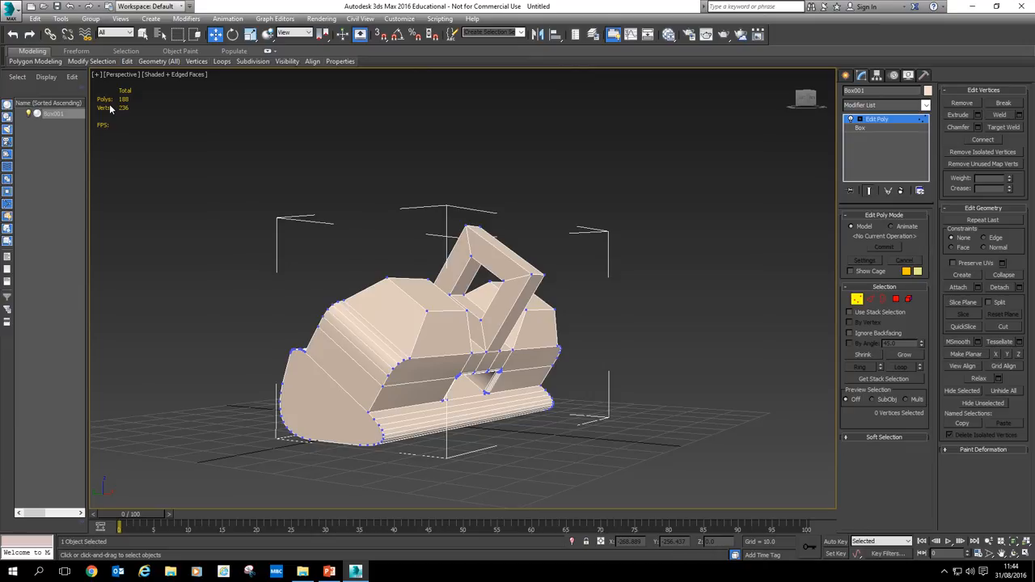
pyautogui.moveTo(468, 151)
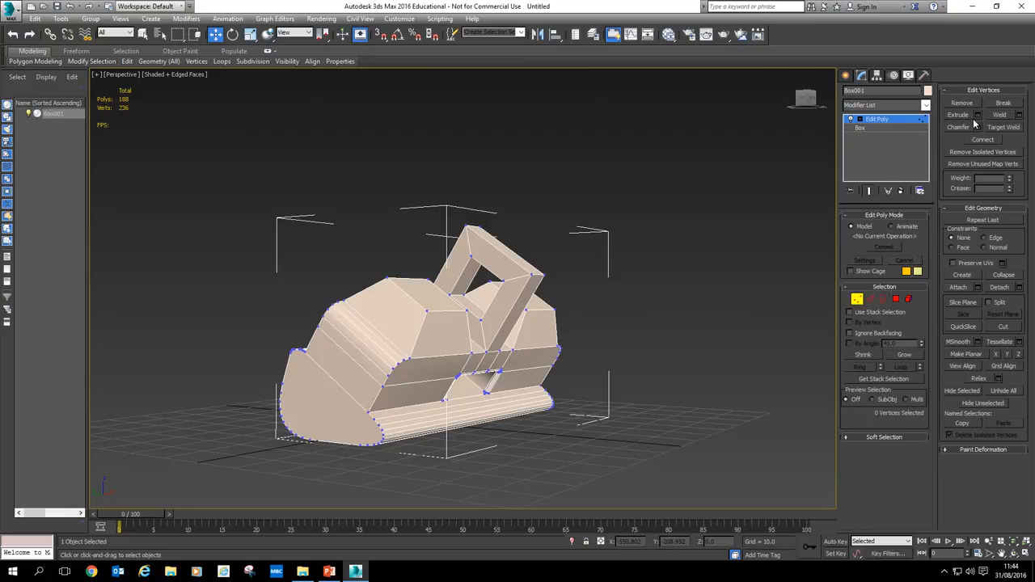
pyautogui.moveTo(647, 354)
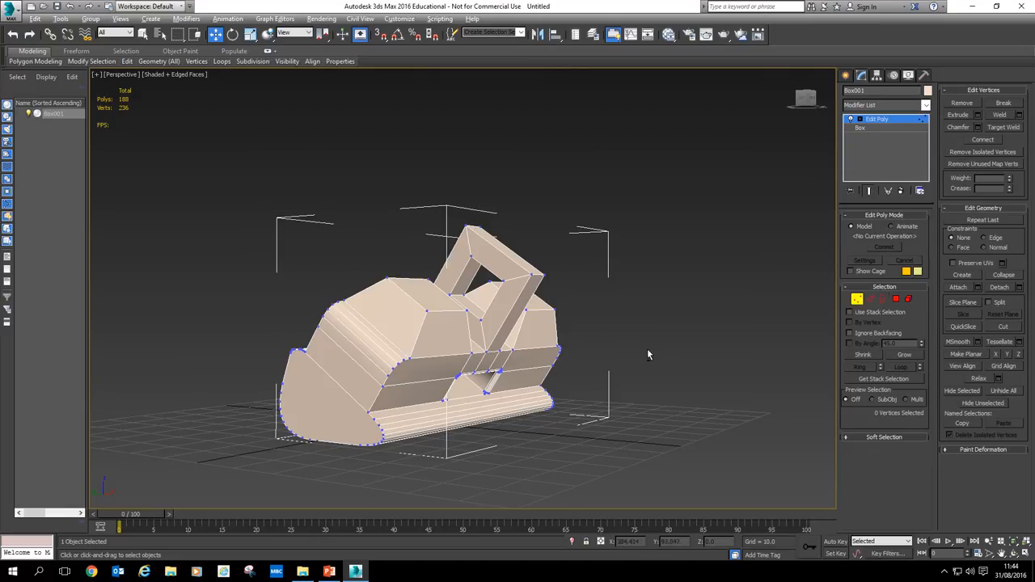